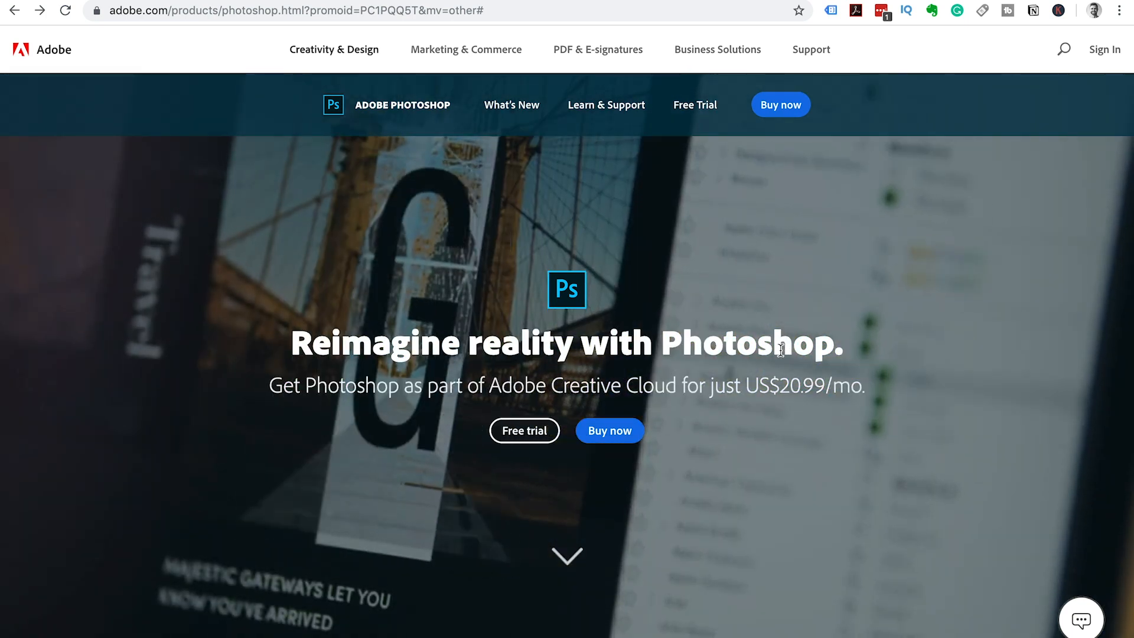
- Scroll the Photoshop page down to the plan comparison: Photography, Single App, Students, All Apps
scroll(down, 3)
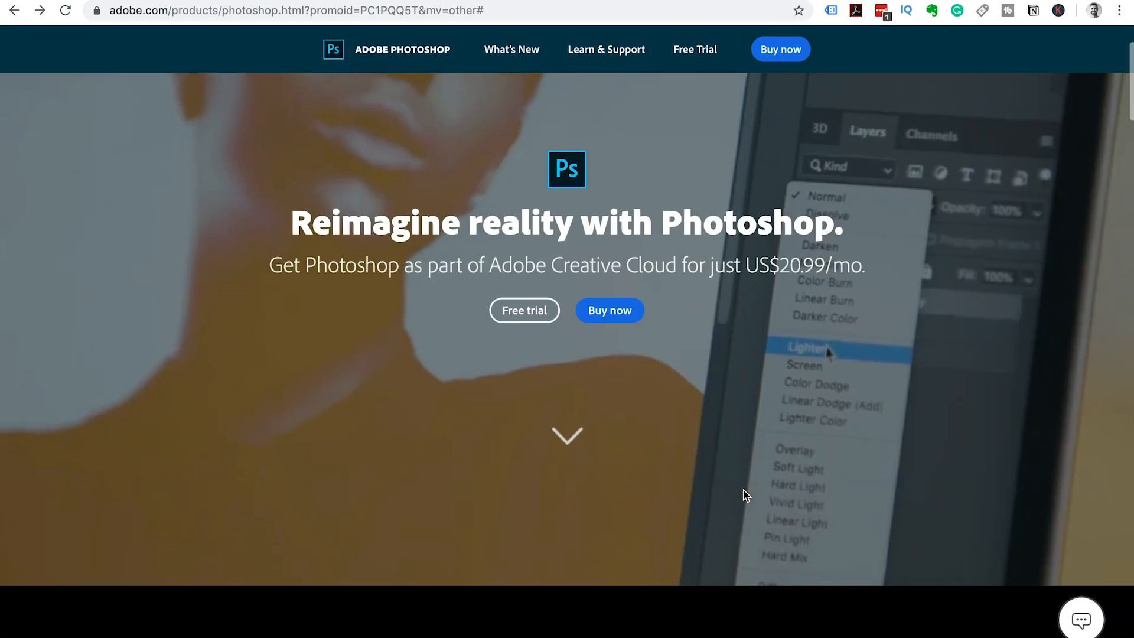
scroll(down, 3)
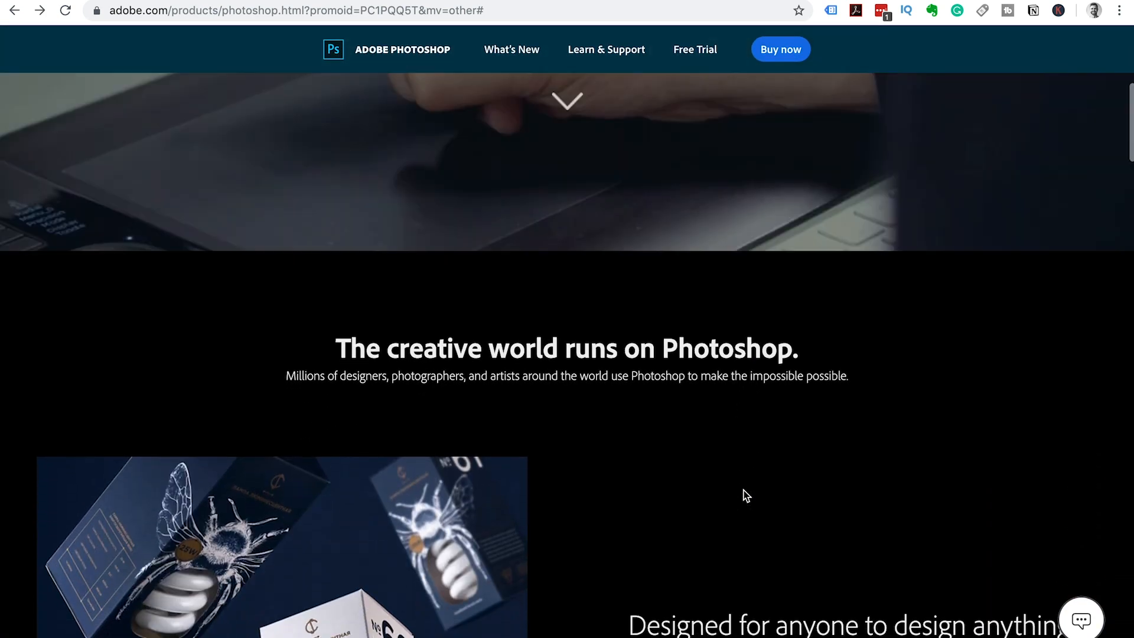
scroll(down, 3)
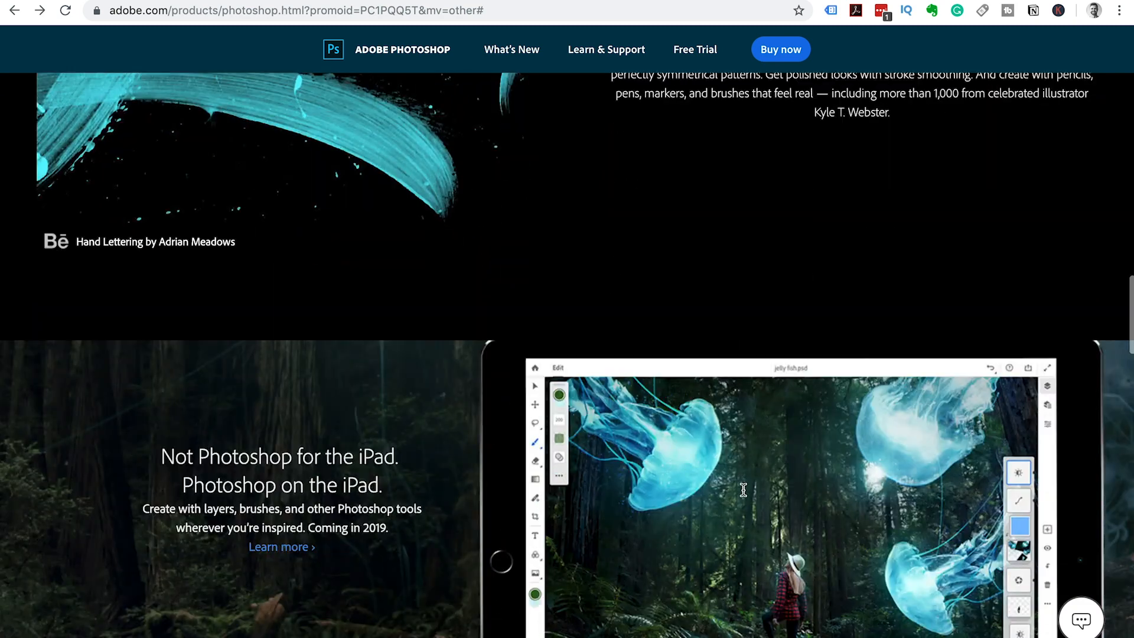
scroll(down, 3)
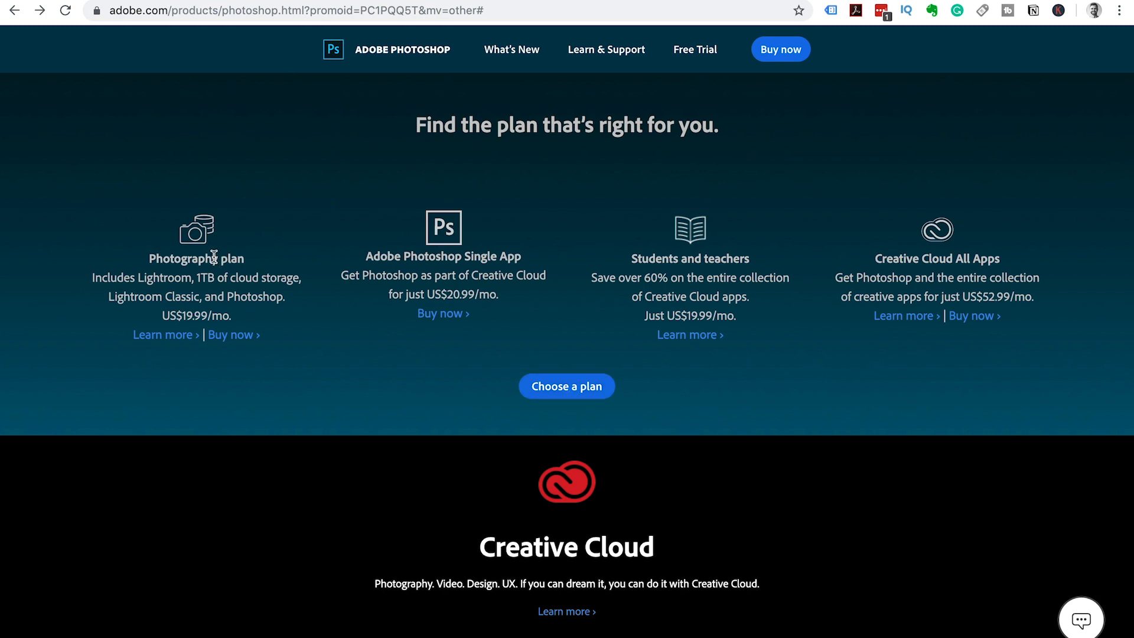
mouse_move(300, 323)
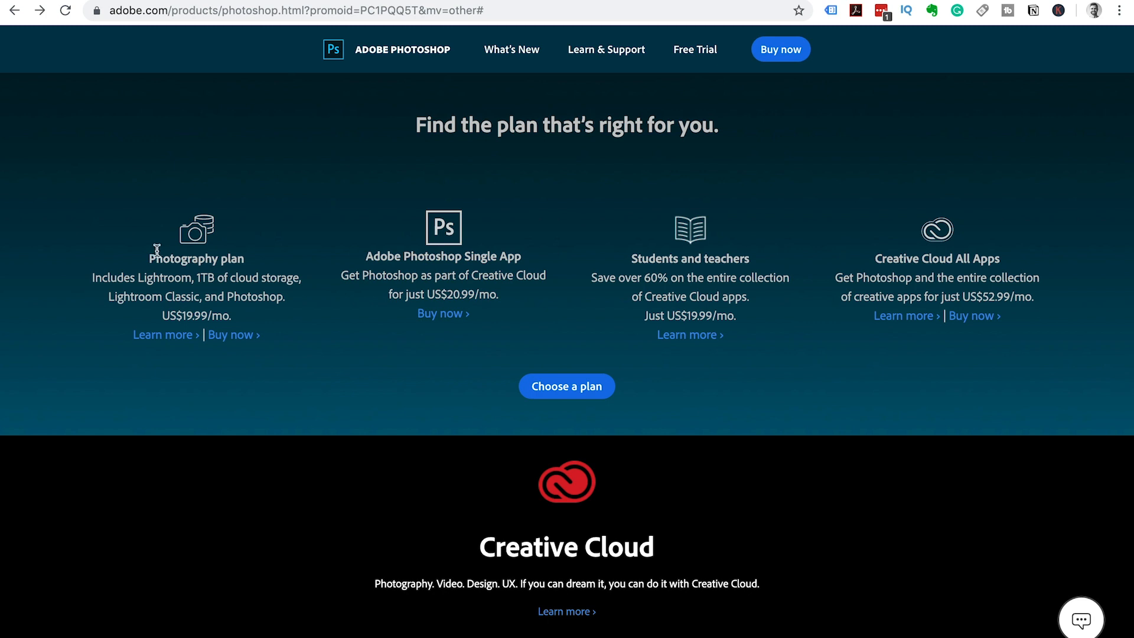
mouse_move(481, 250)
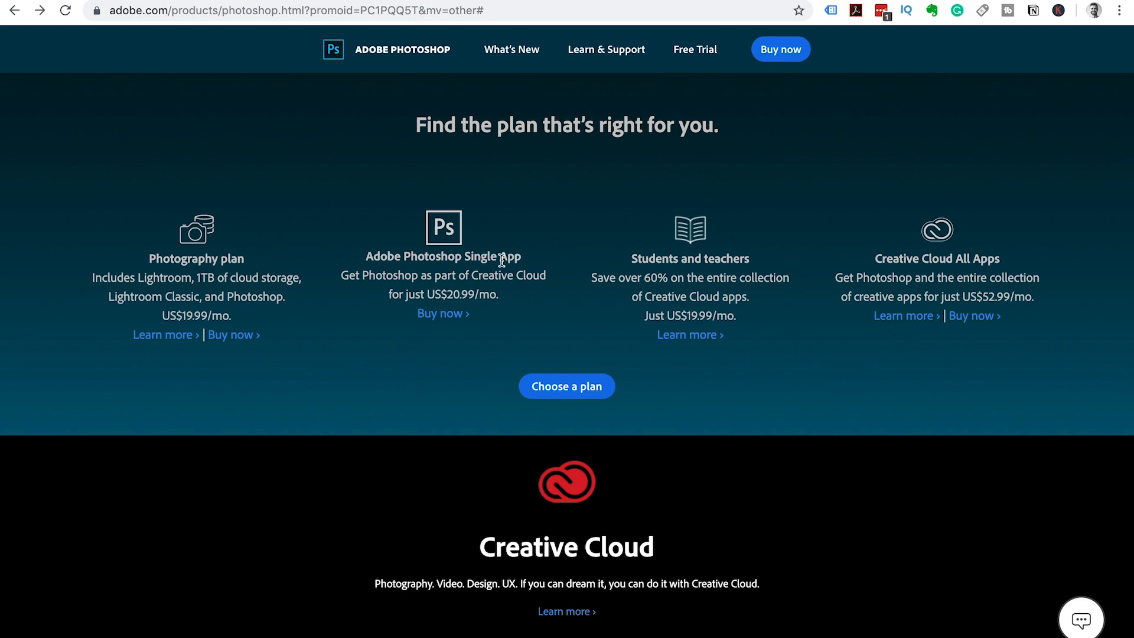
mouse_move(1003, 264)
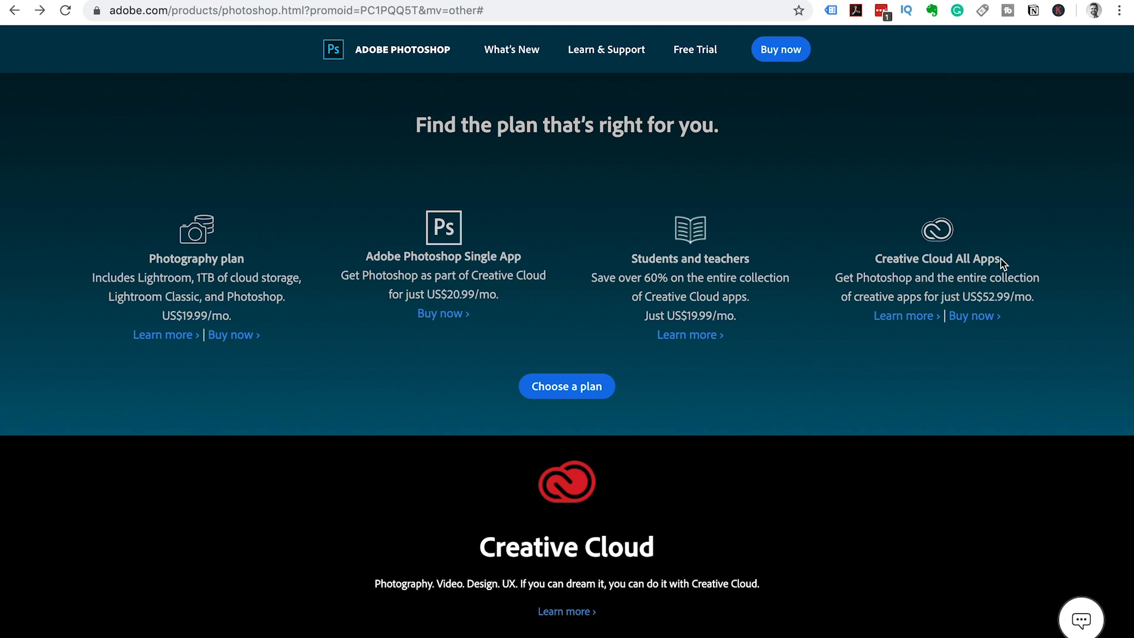
mouse_move(950, 263)
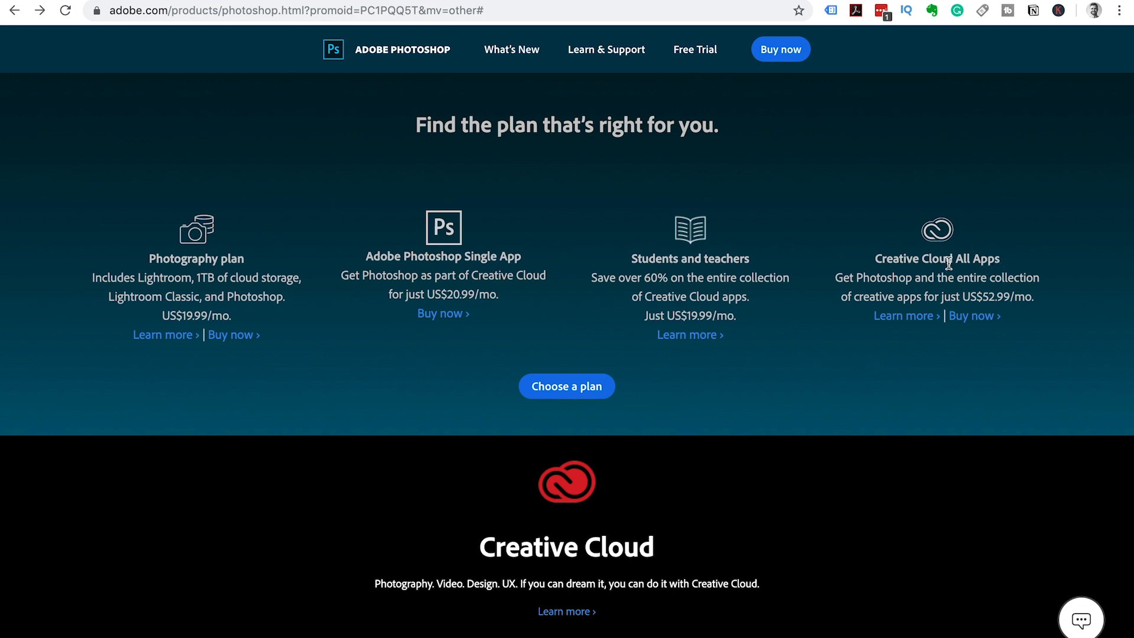
mouse_move(235, 262)
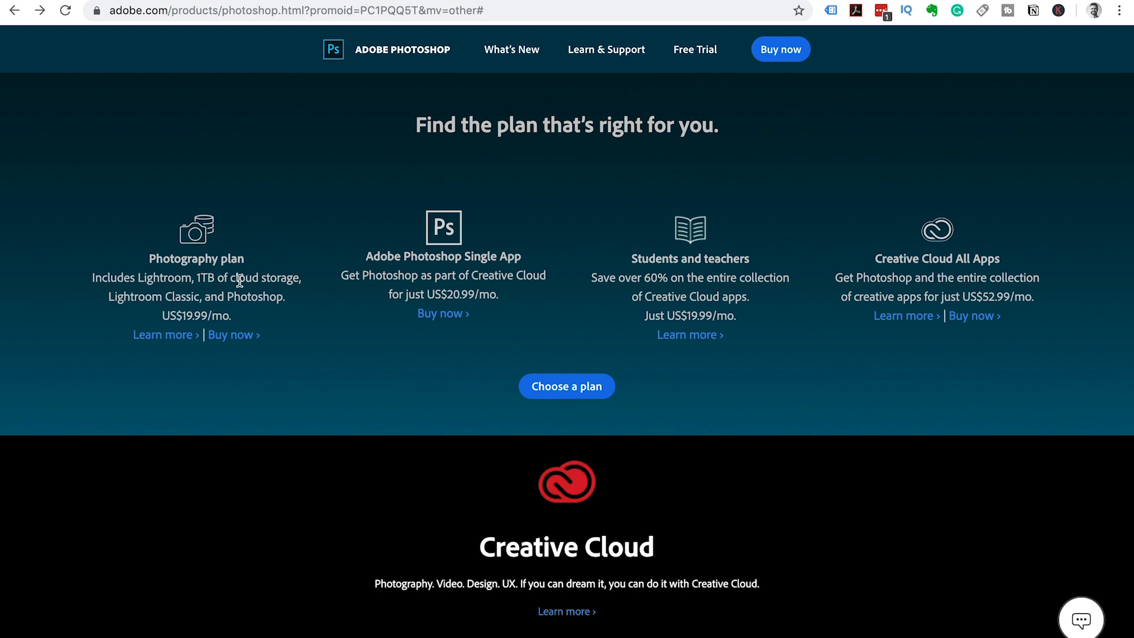
mouse_move(450, 268)
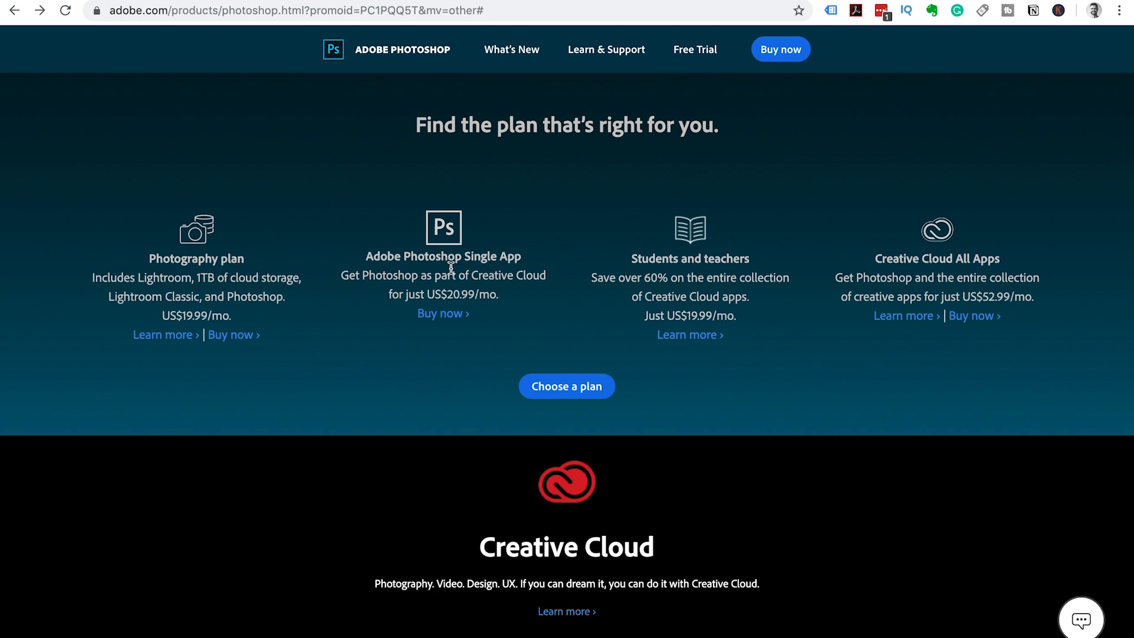
mouse_move(515, 263)
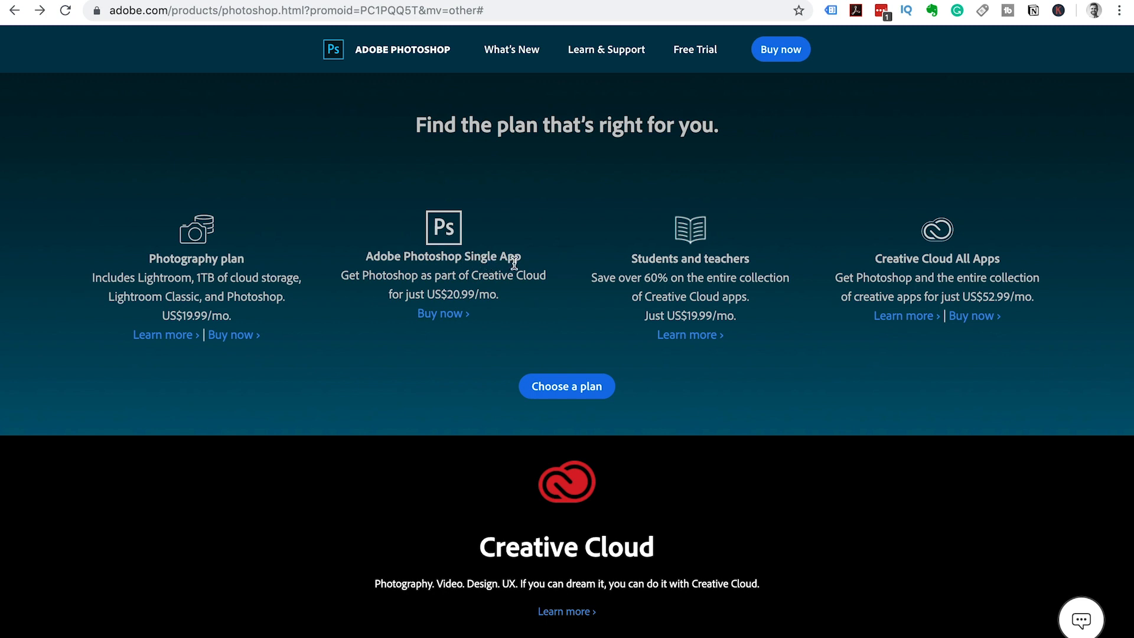
mouse_move(473, 296)
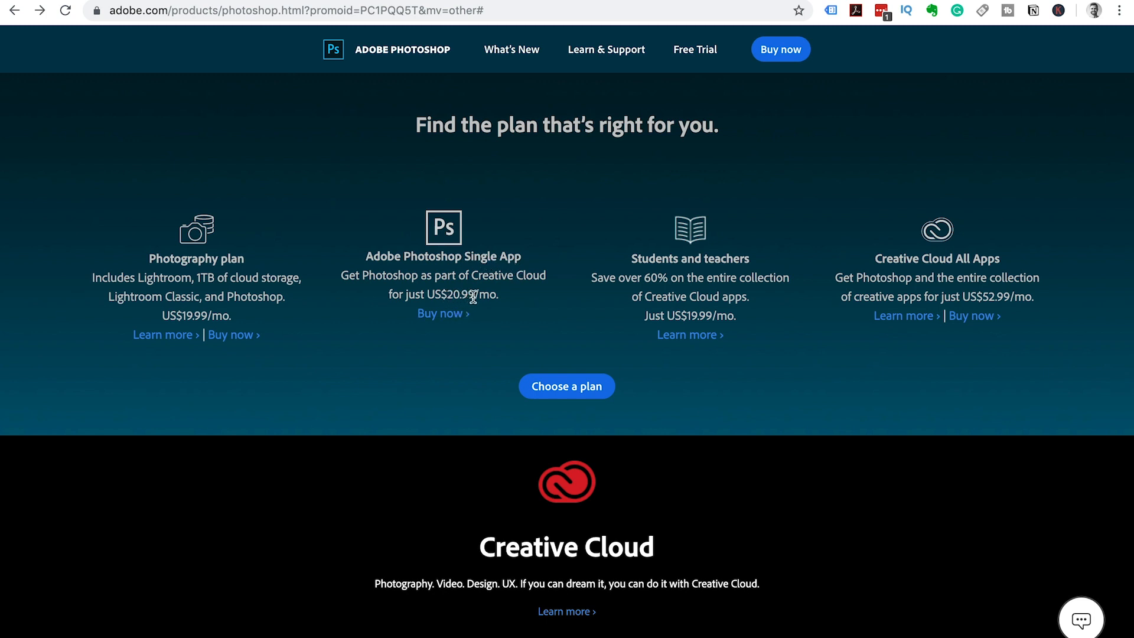
mouse_move(740, 288)
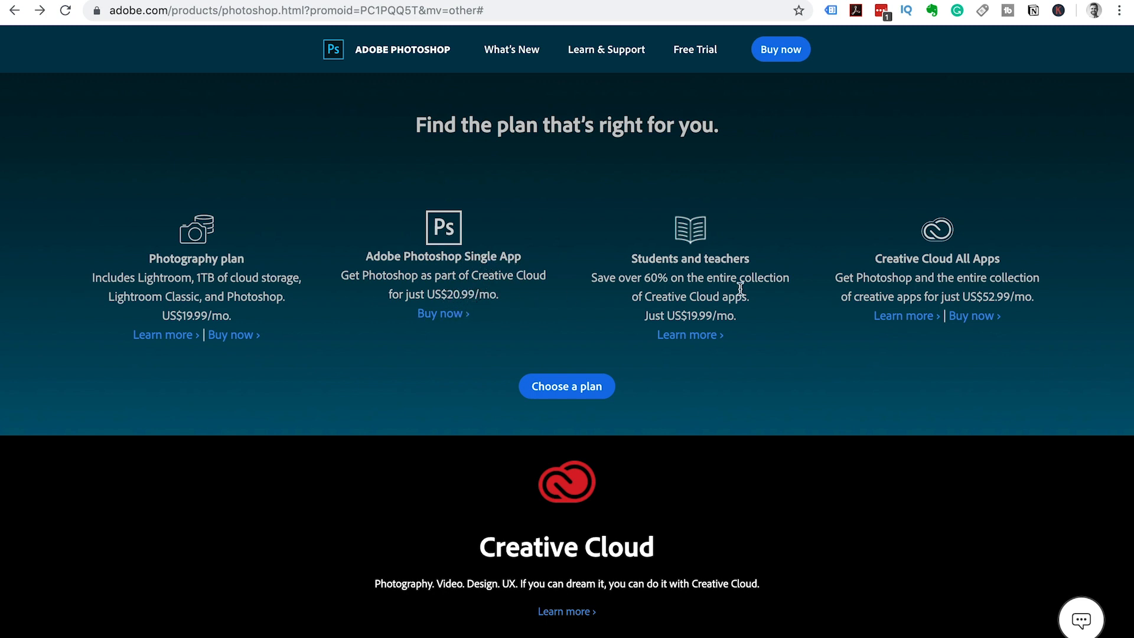
mouse_move(1016, 257)
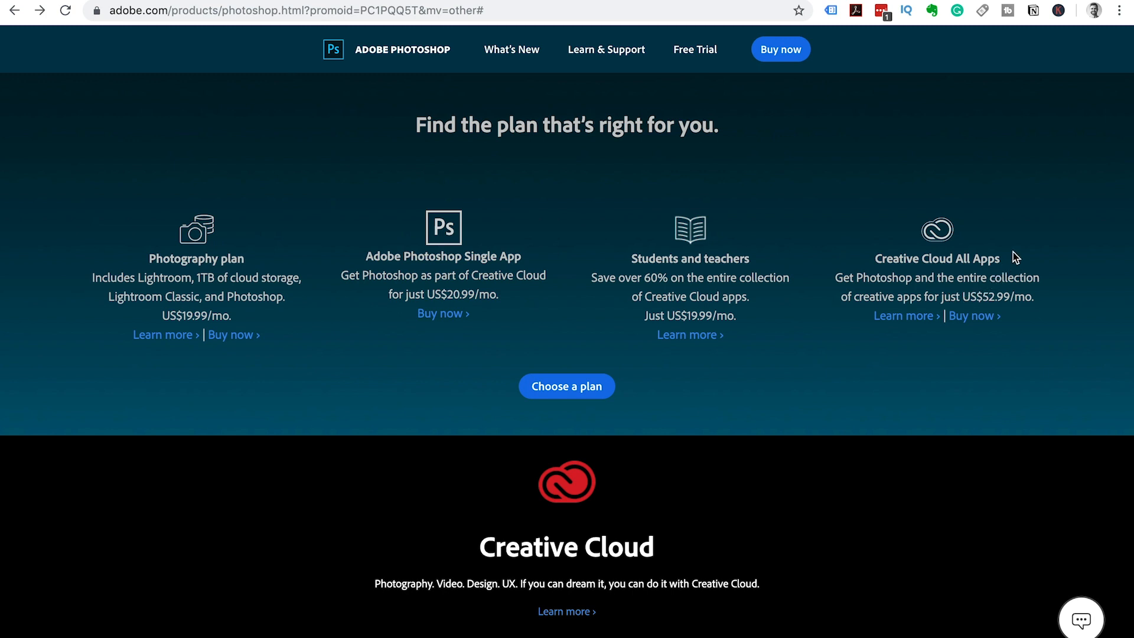
mouse_move(887, 248)
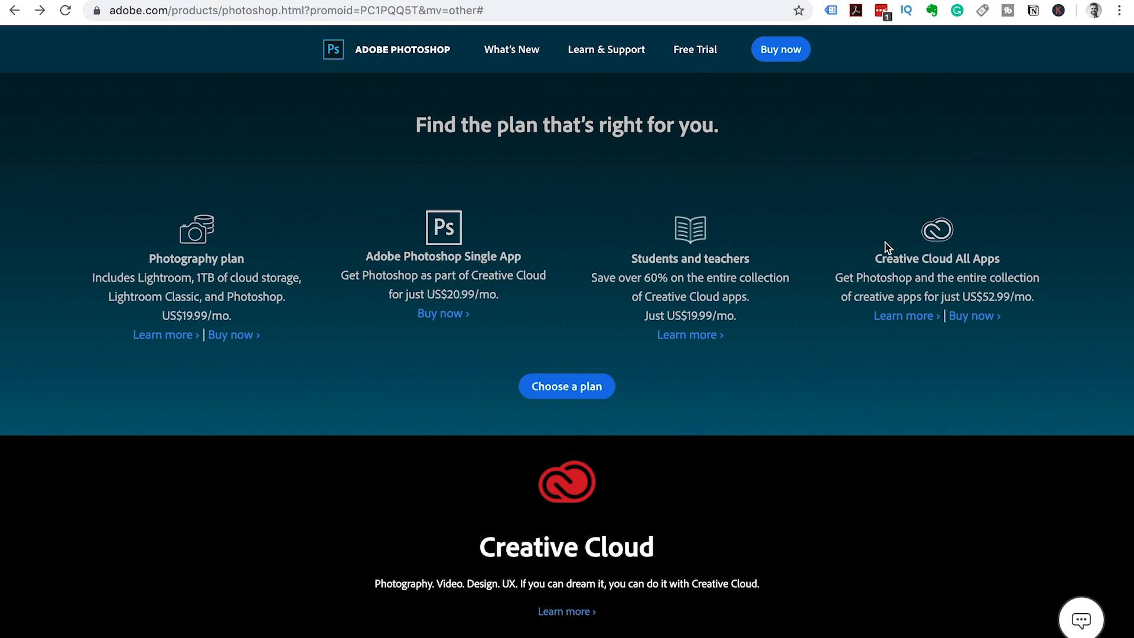
mouse_move(1019, 259)
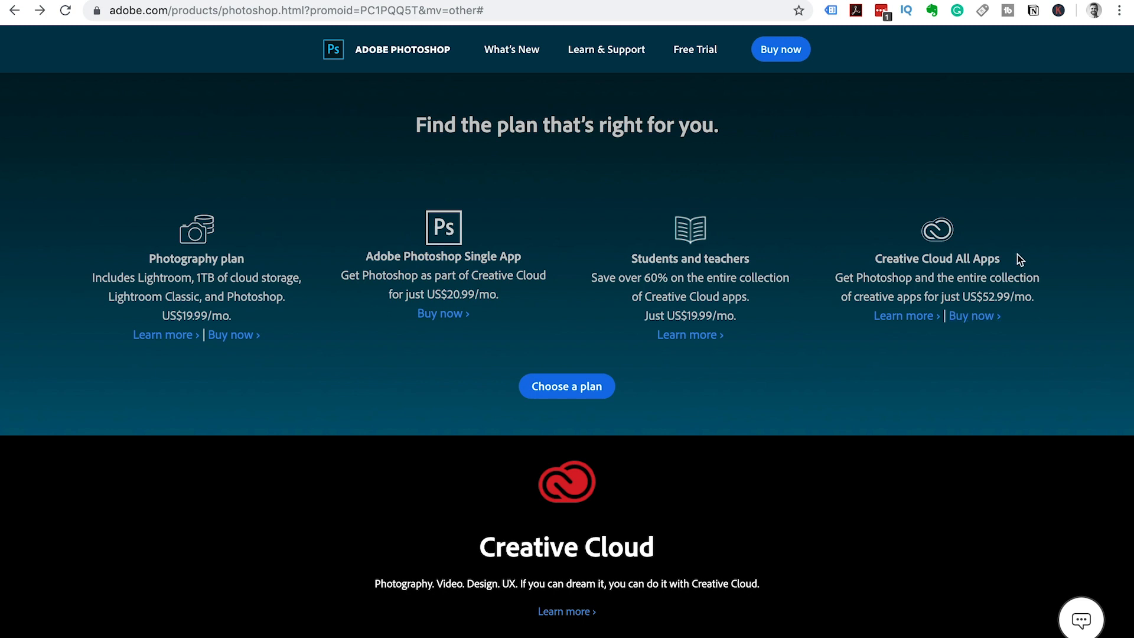
mouse_move(915, 256)
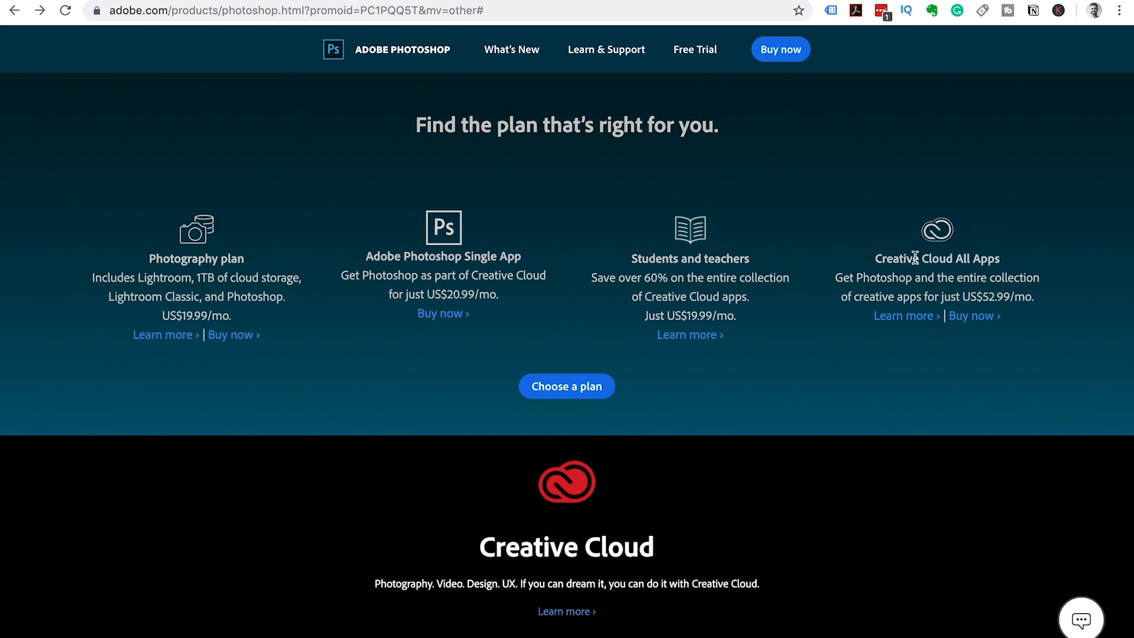
mouse_move(1037, 268)
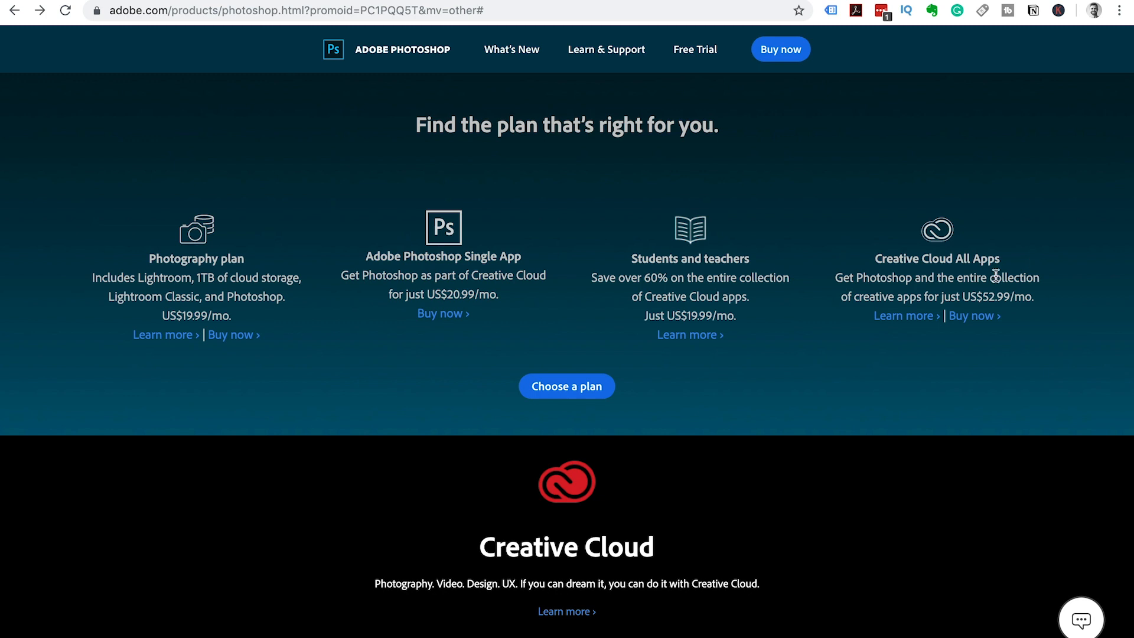
mouse_move(994, 295)
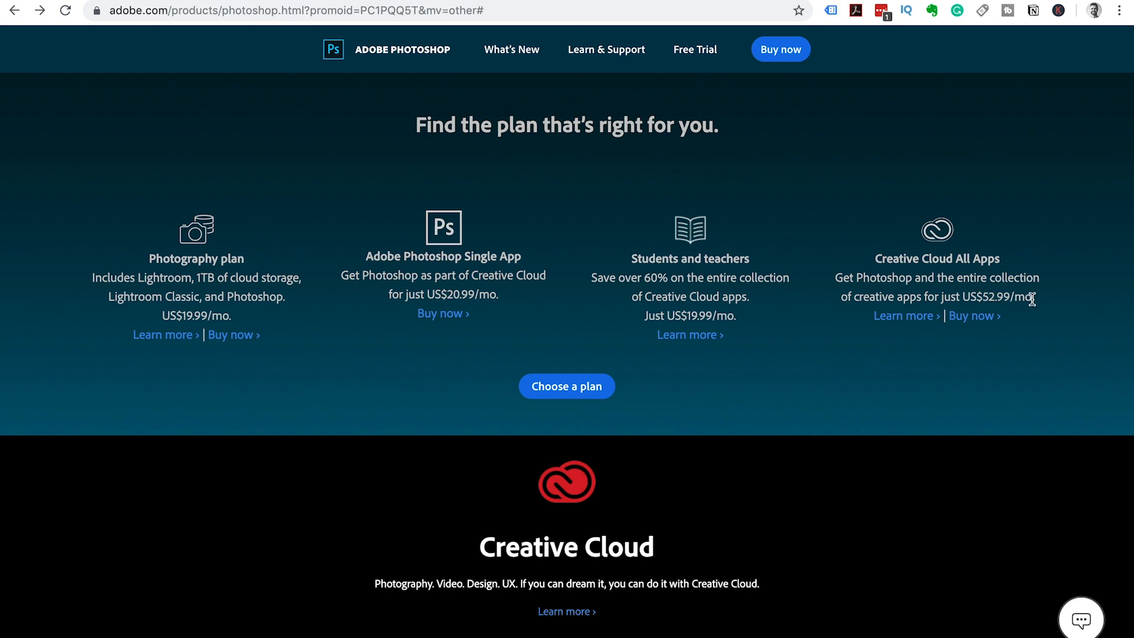
click(566, 385)
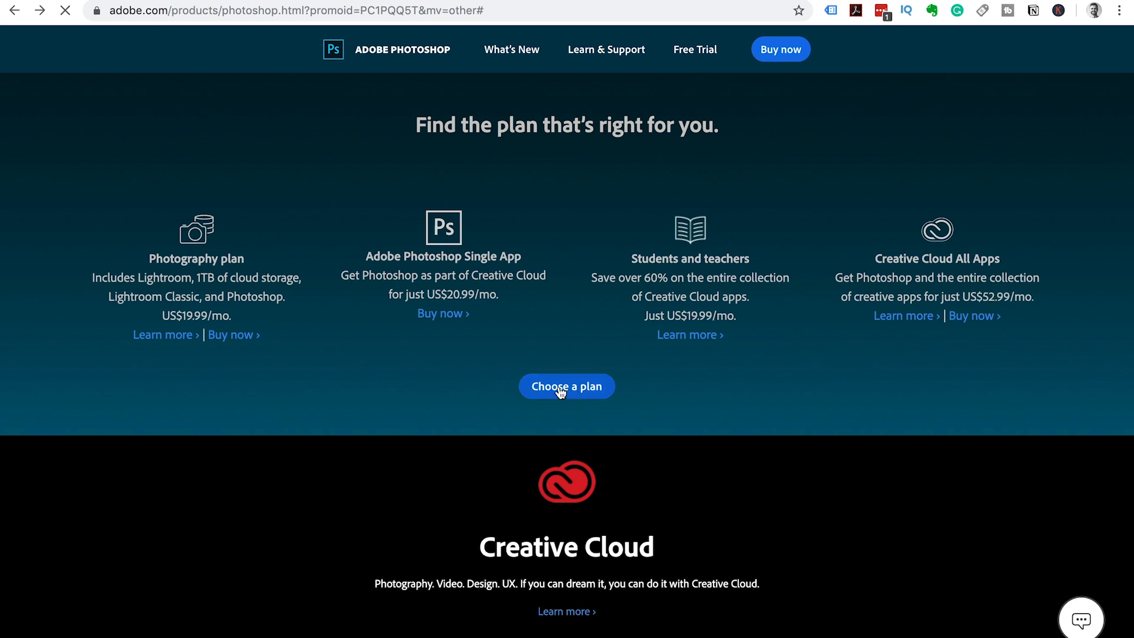
click(566, 385)
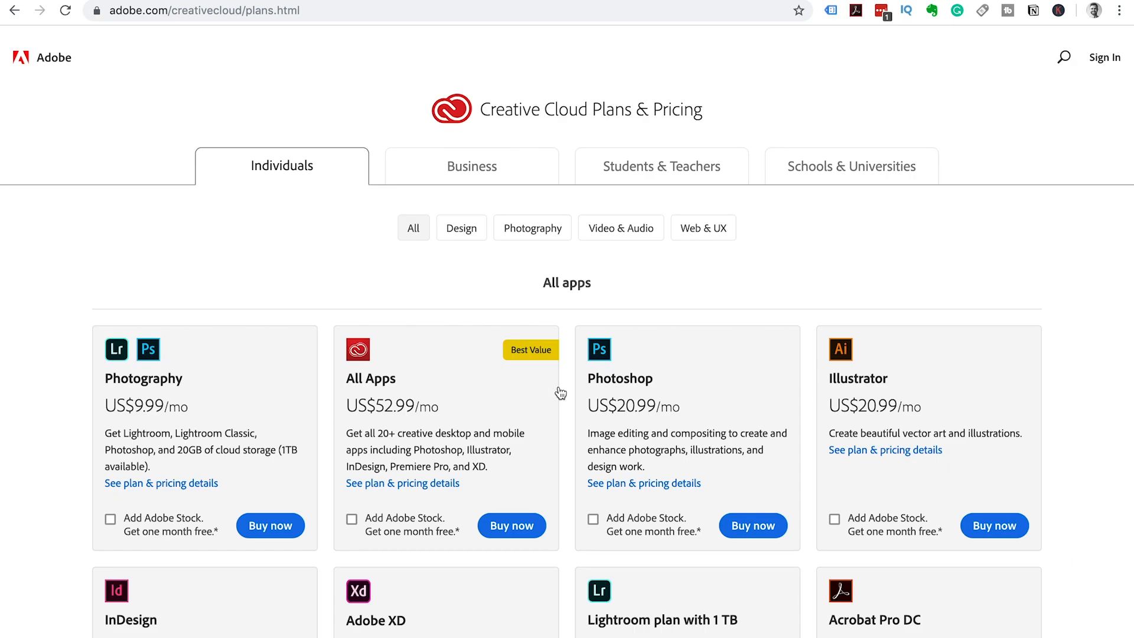
mouse_move(181, 367)
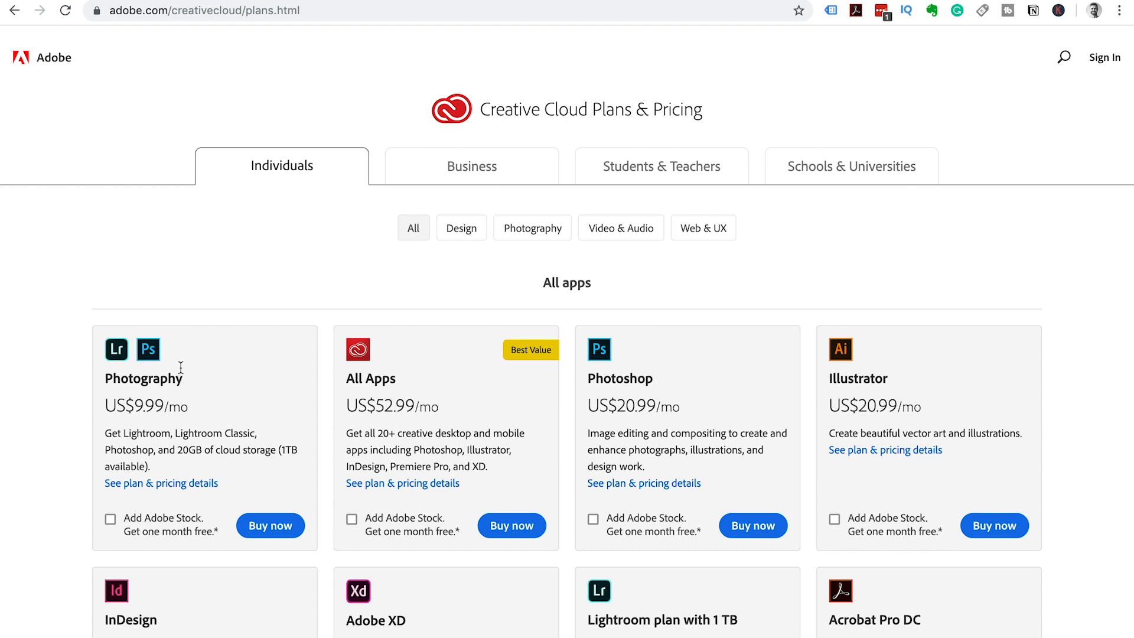
mouse_move(154, 404)
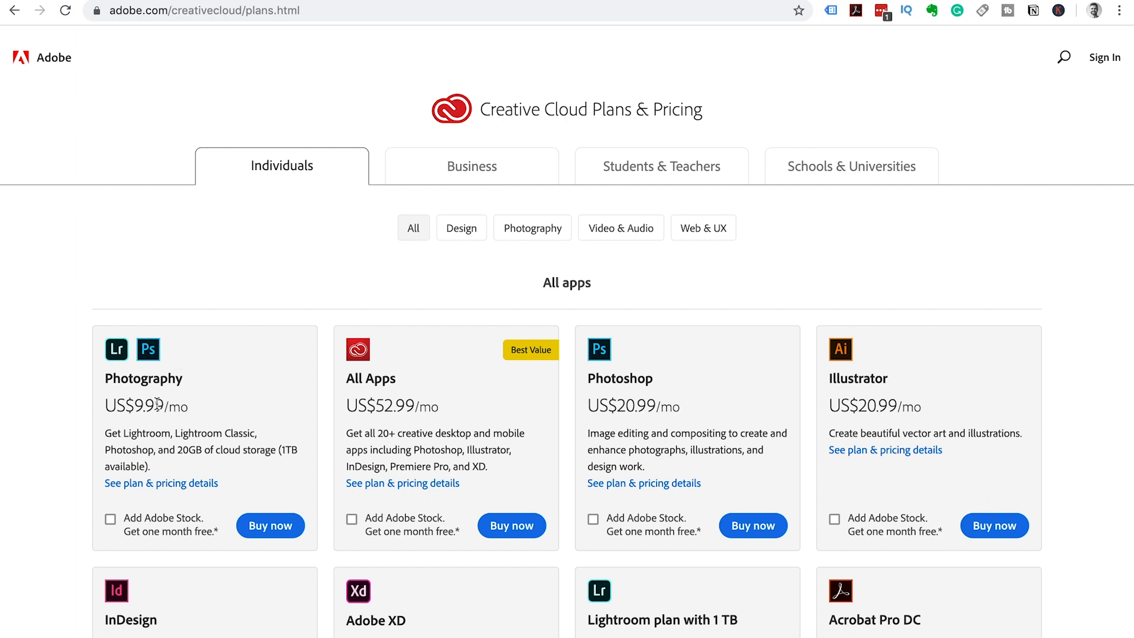
mouse_move(160, 526)
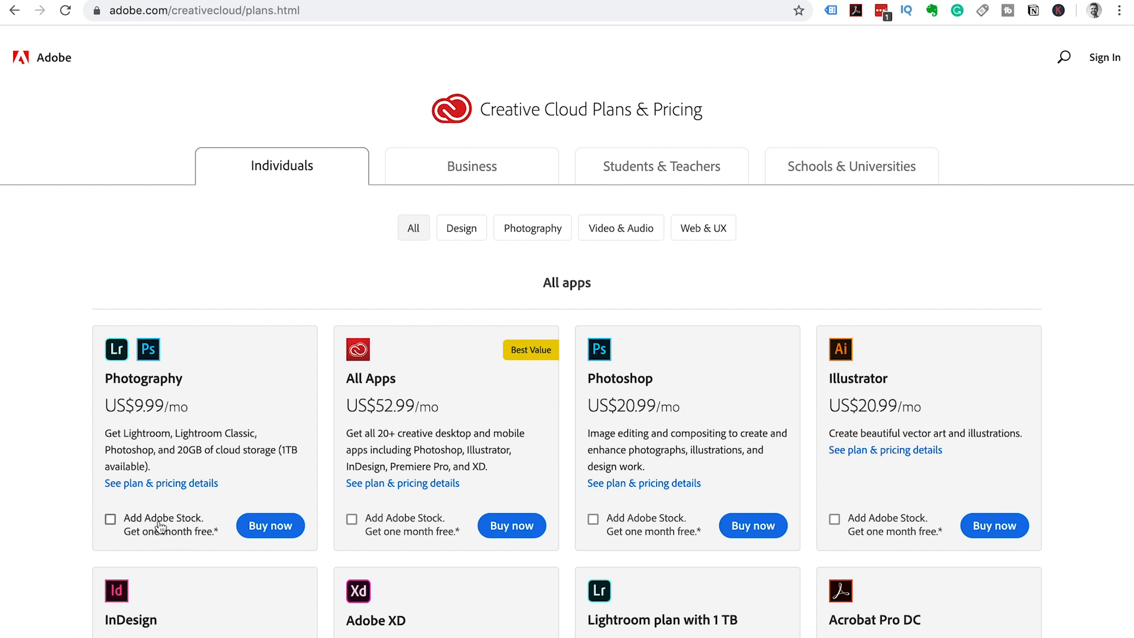
mouse_move(168, 536)
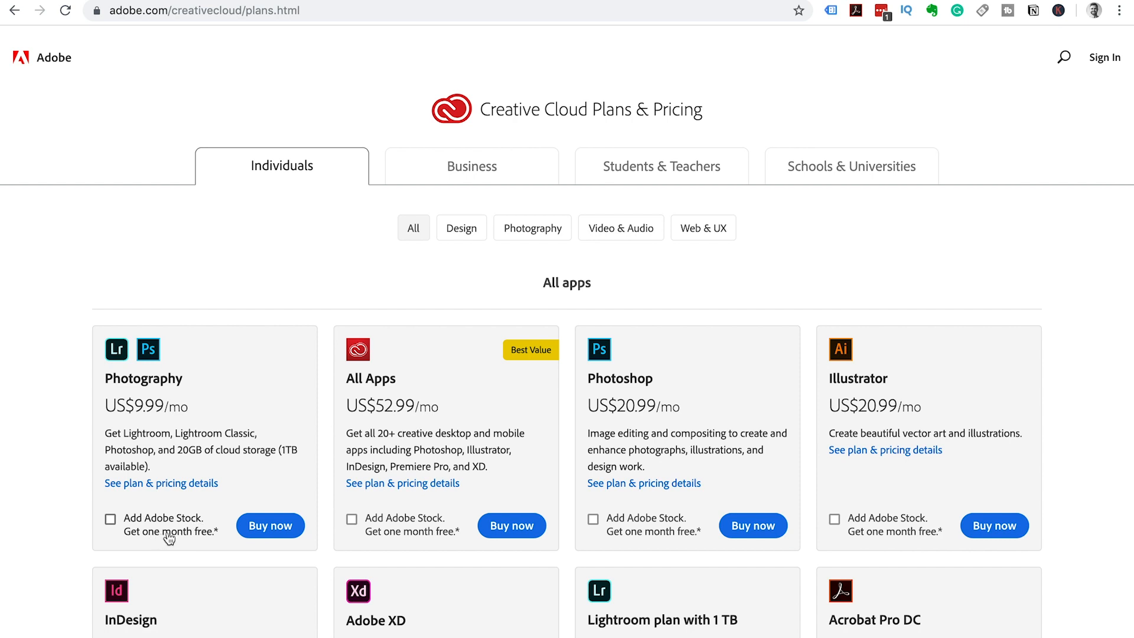
mouse_move(375, 379)
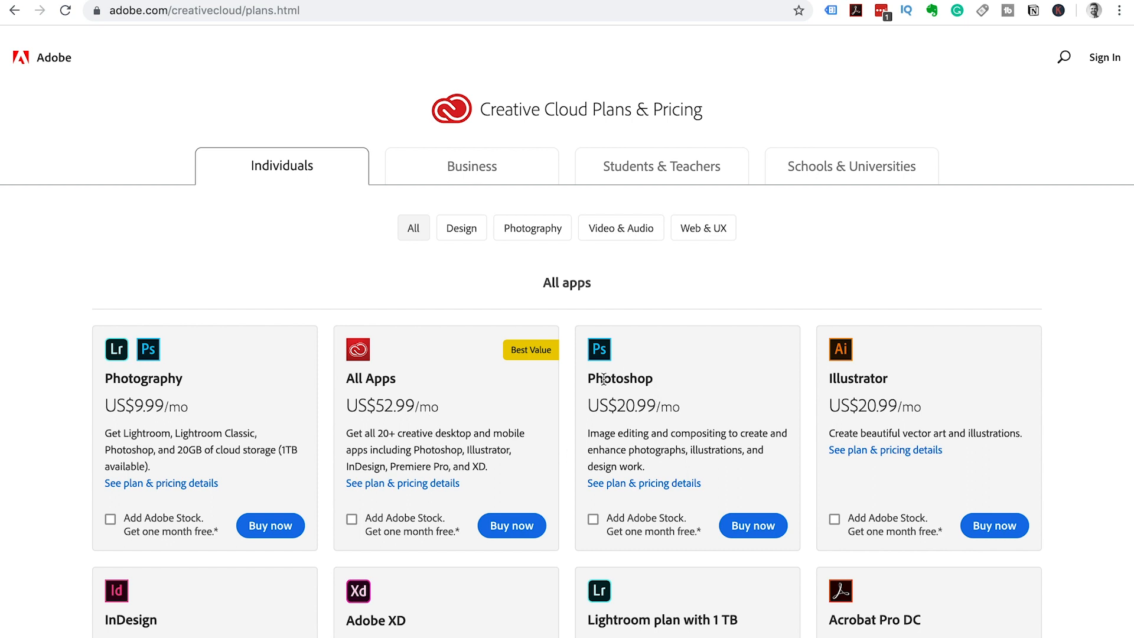
mouse_move(661, 424)
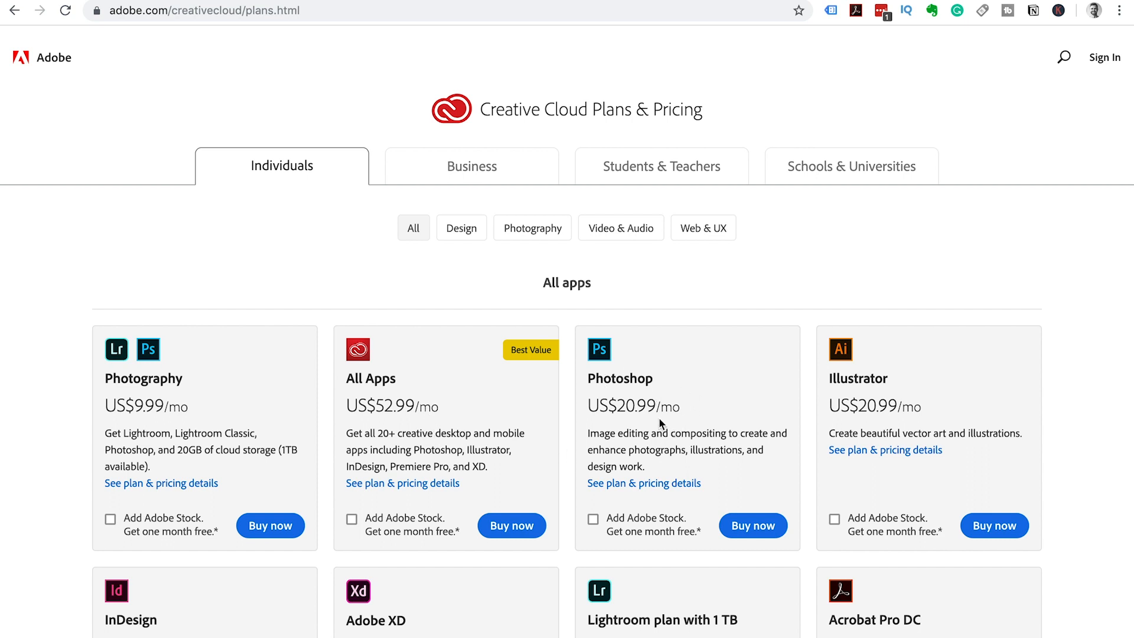
mouse_move(600, 437)
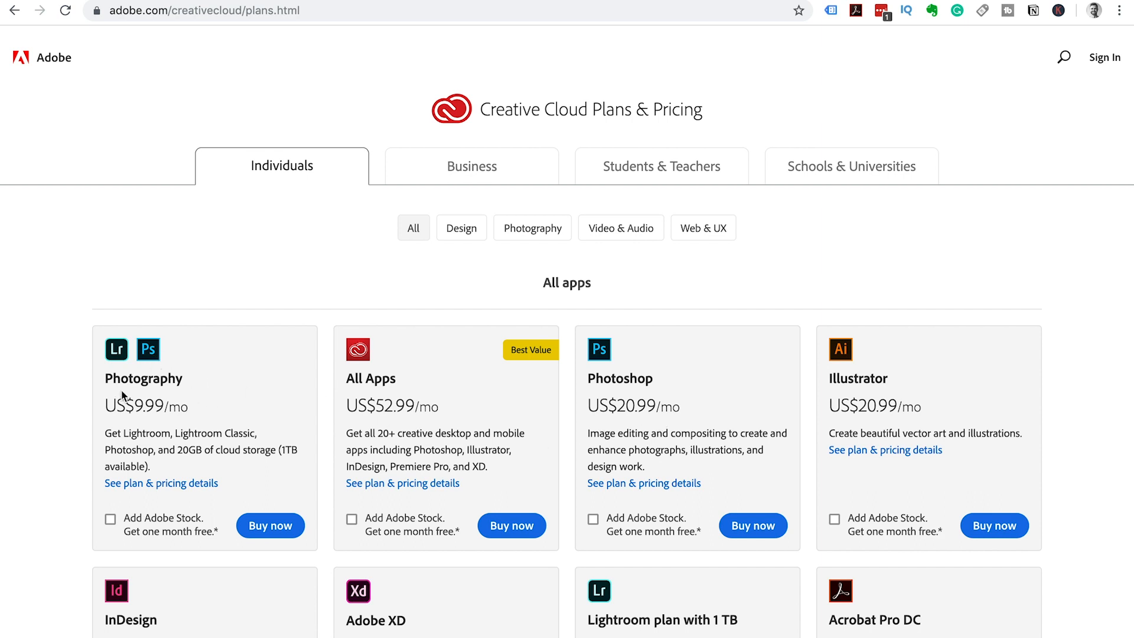
mouse_move(223, 427)
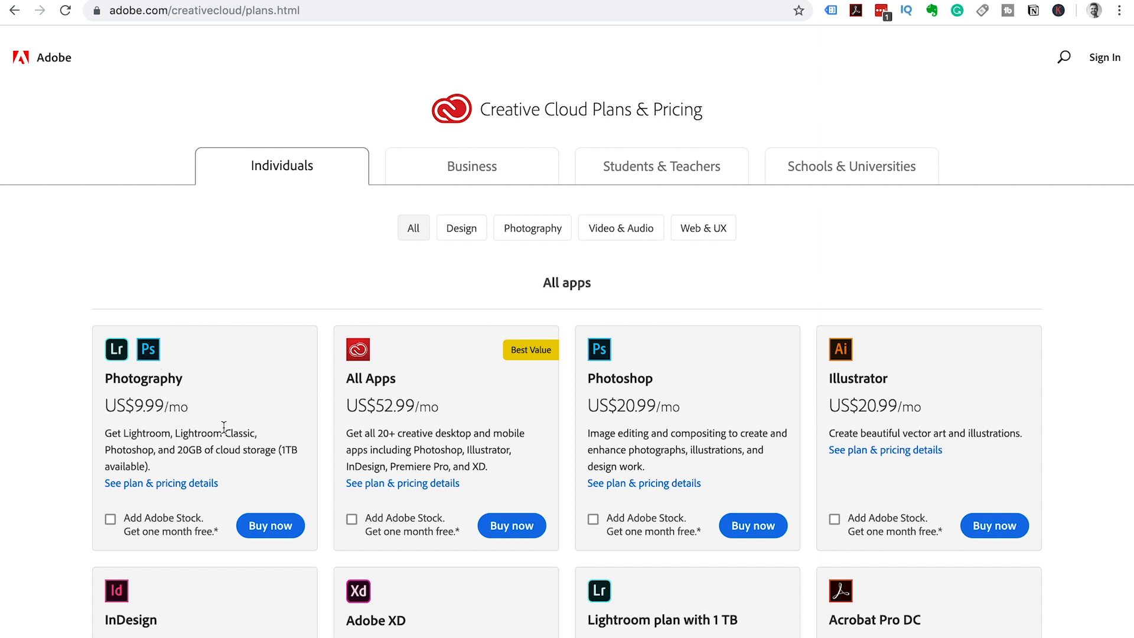
mouse_move(201, 454)
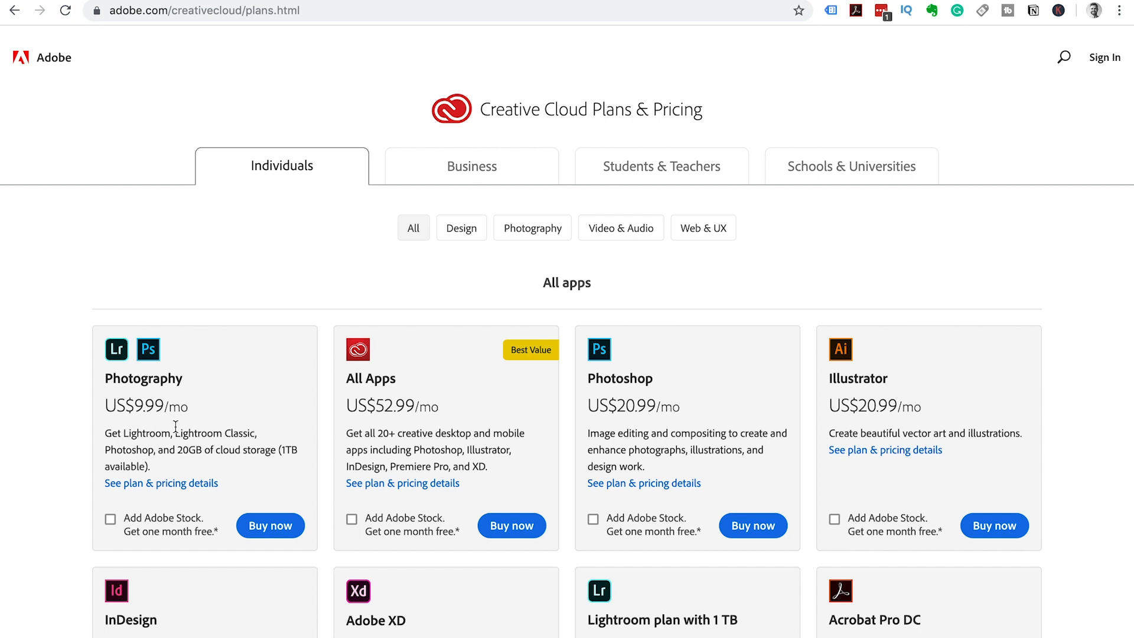
mouse_move(518, 413)
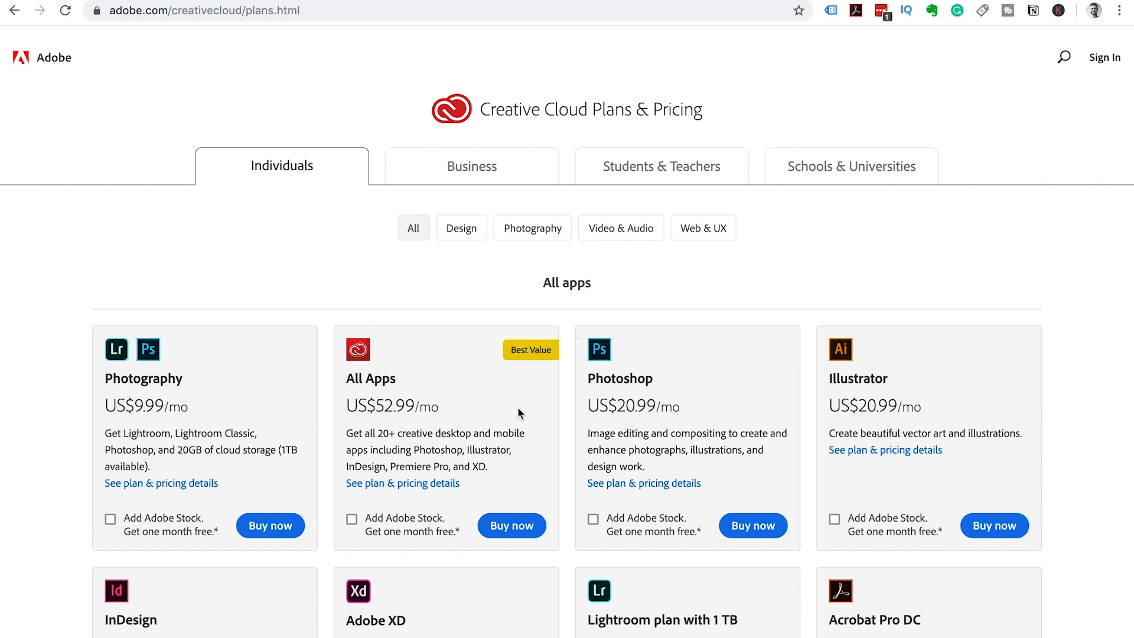
mouse_move(419, 375)
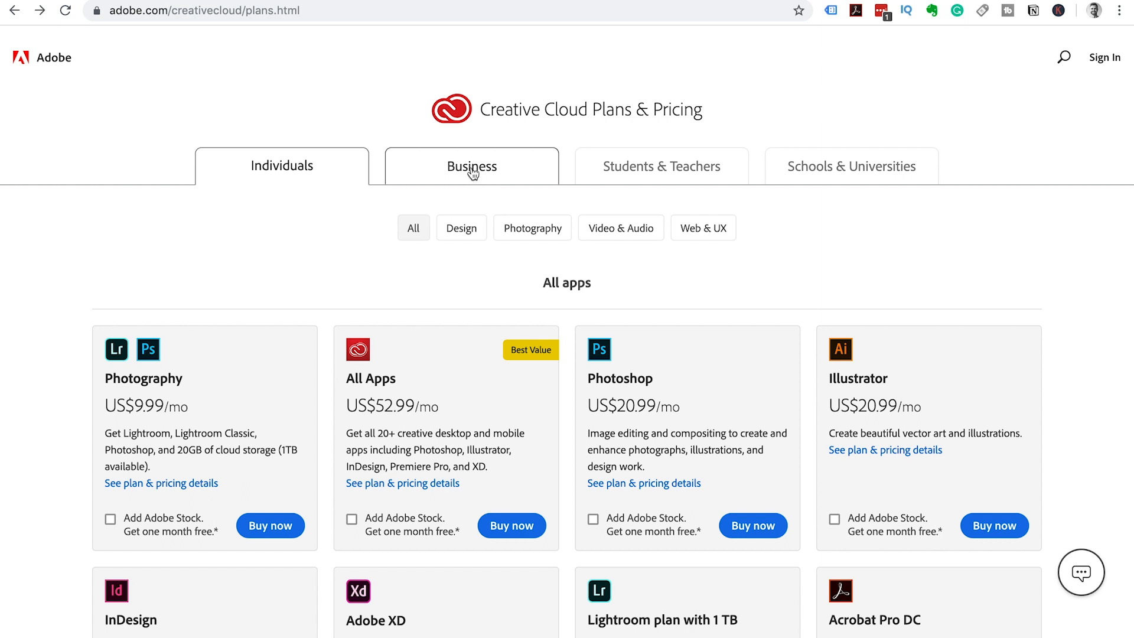
click(471, 165)
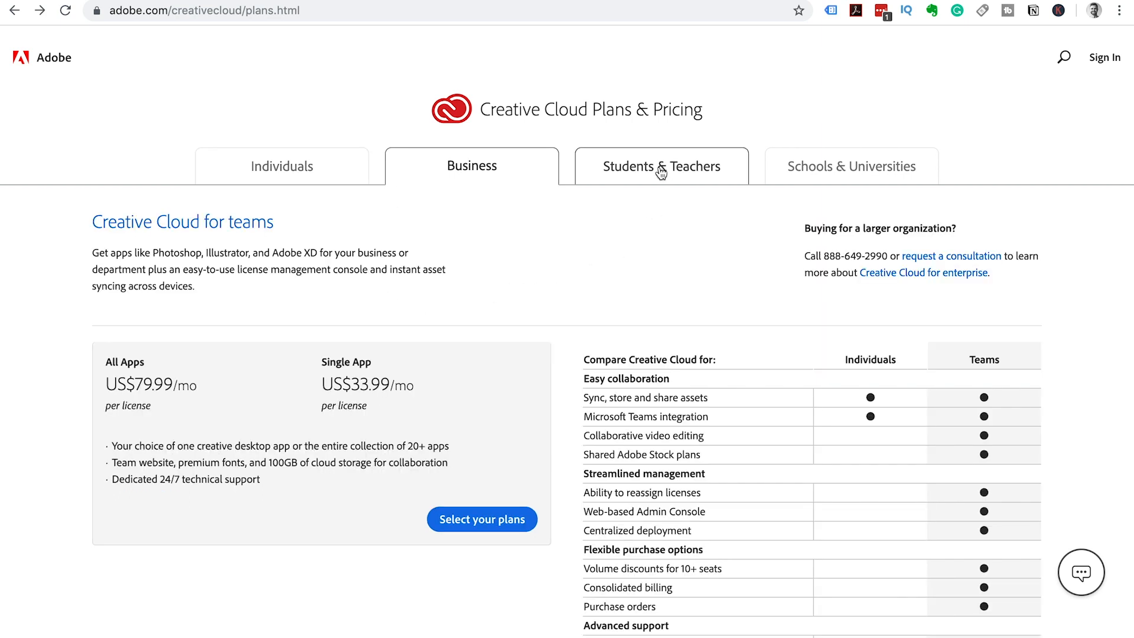
click(661, 166)
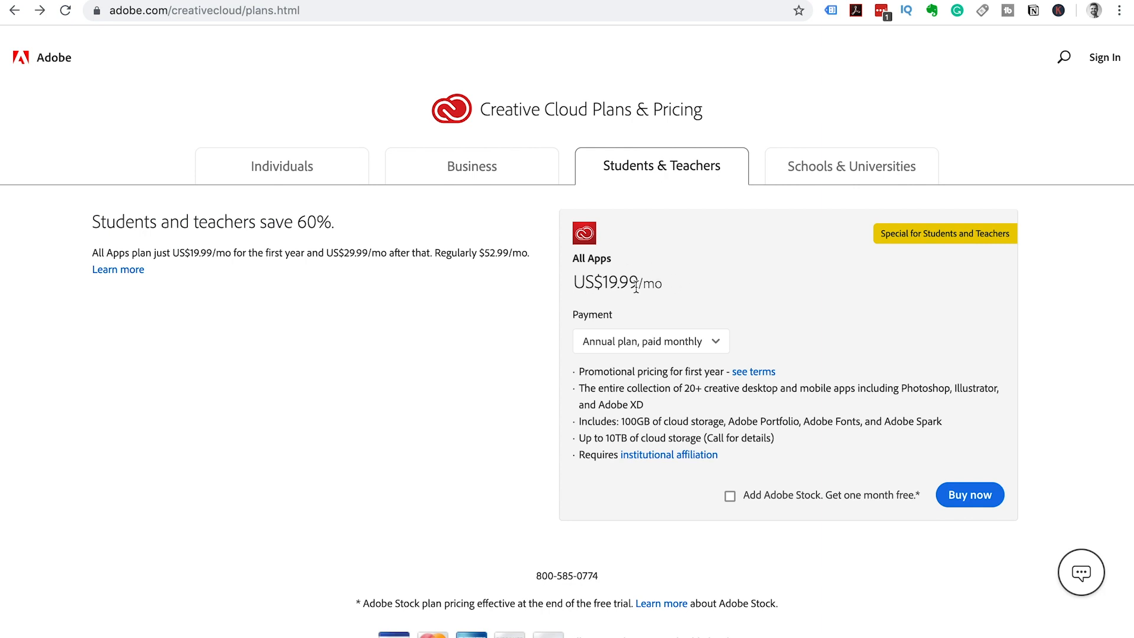
mouse_move(715, 292)
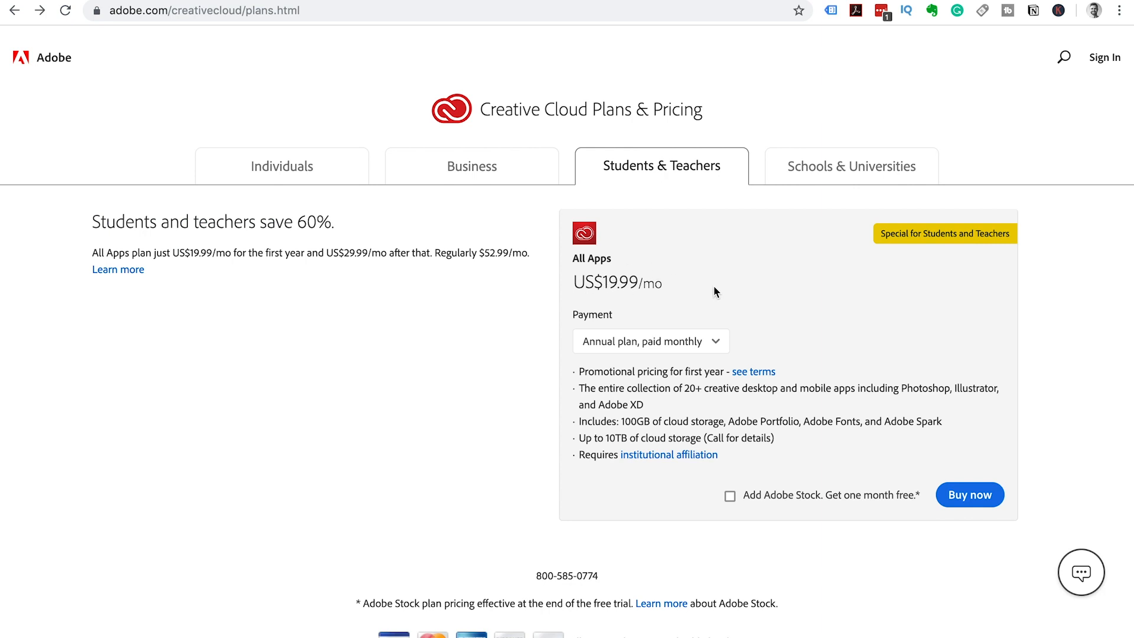
mouse_move(675, 303)
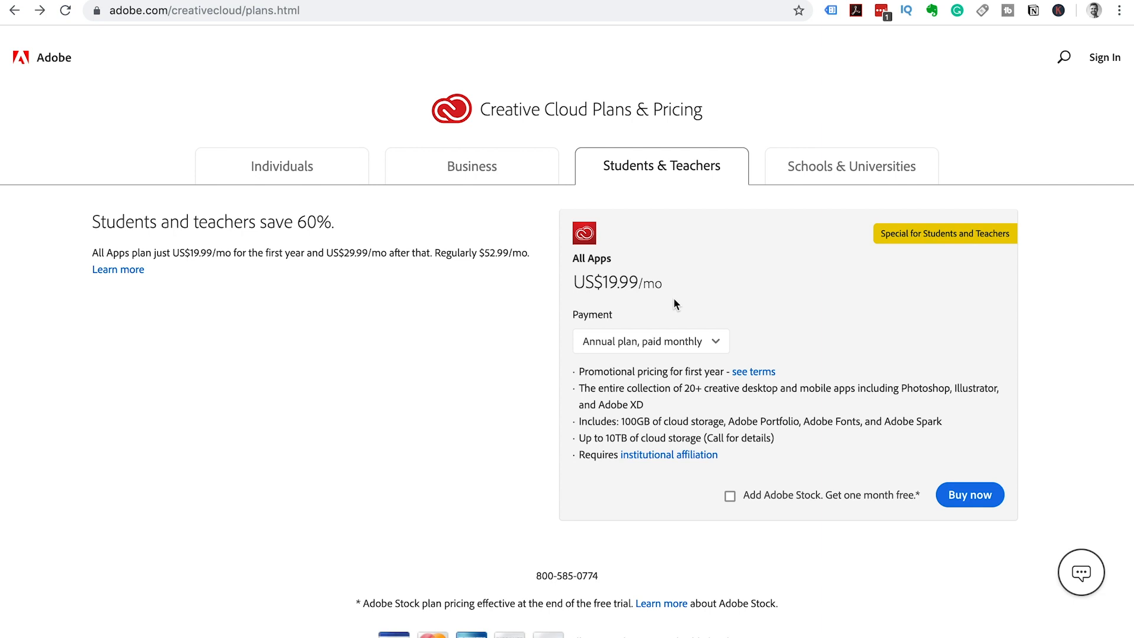
click(850, 166)
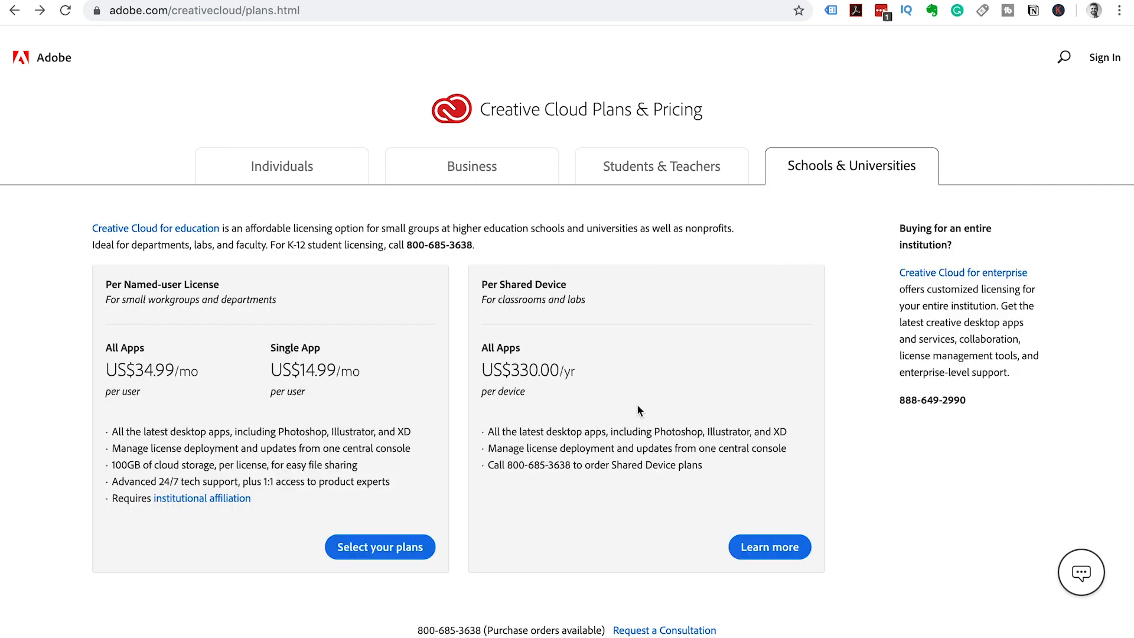
mouse_move(413, 291)
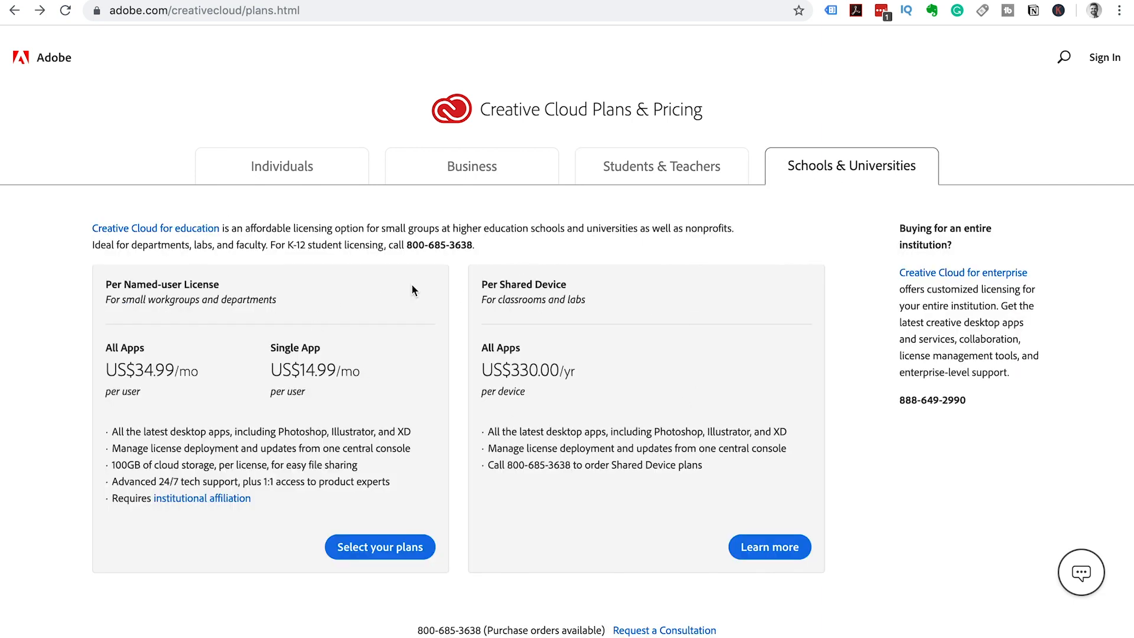
click(281, 166)
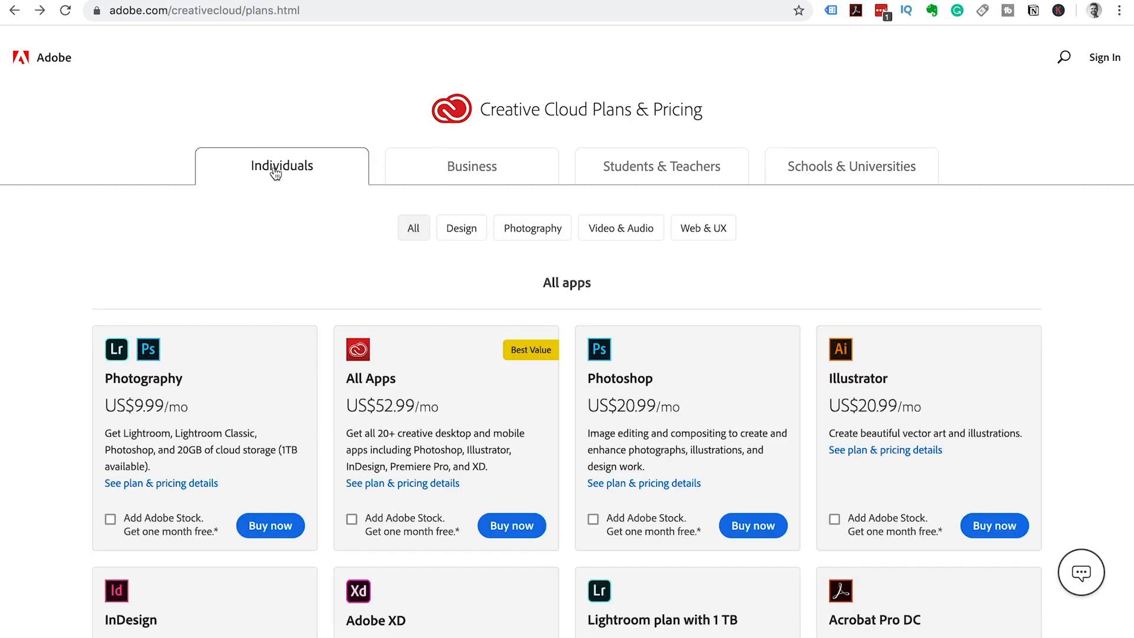
mouse_move(294, 196)
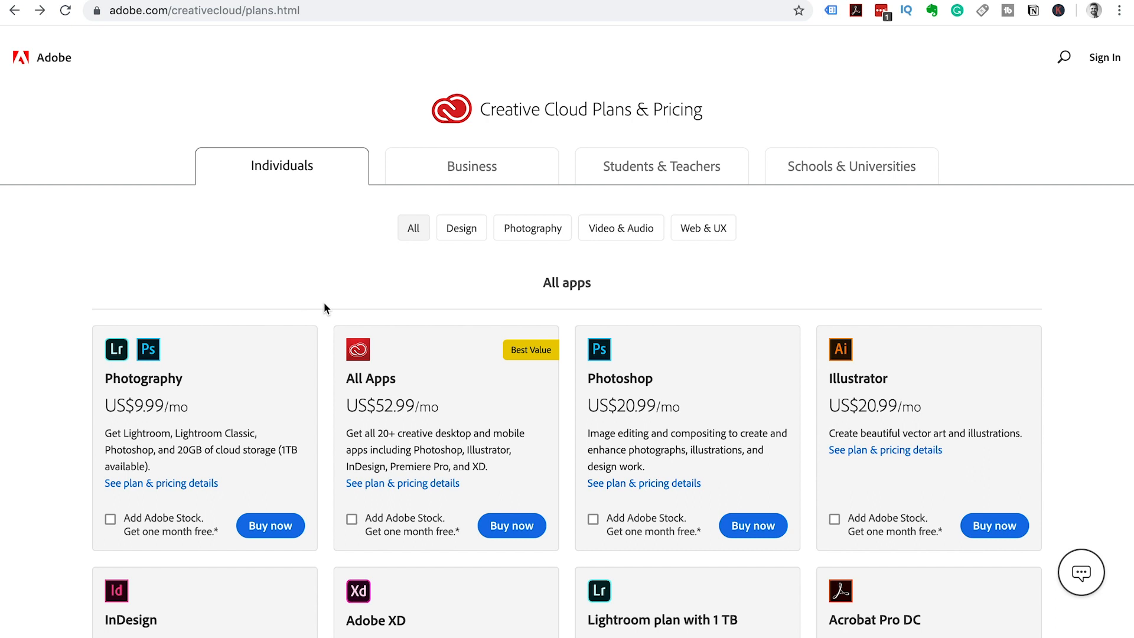
mouse_move(451, 299)
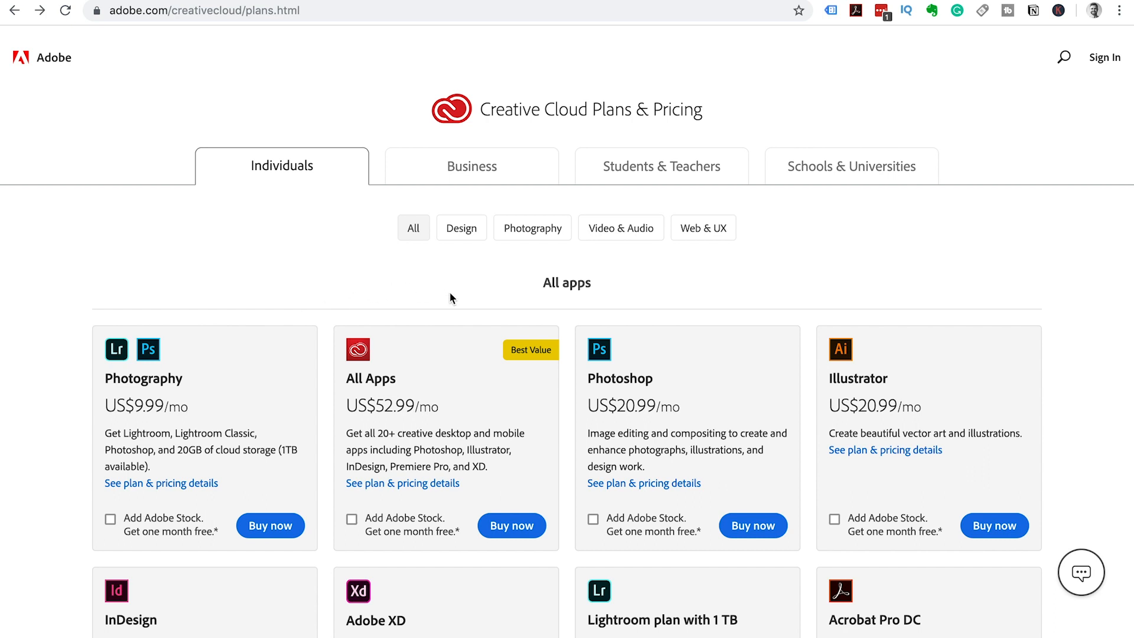
mouse_move(504, 385)
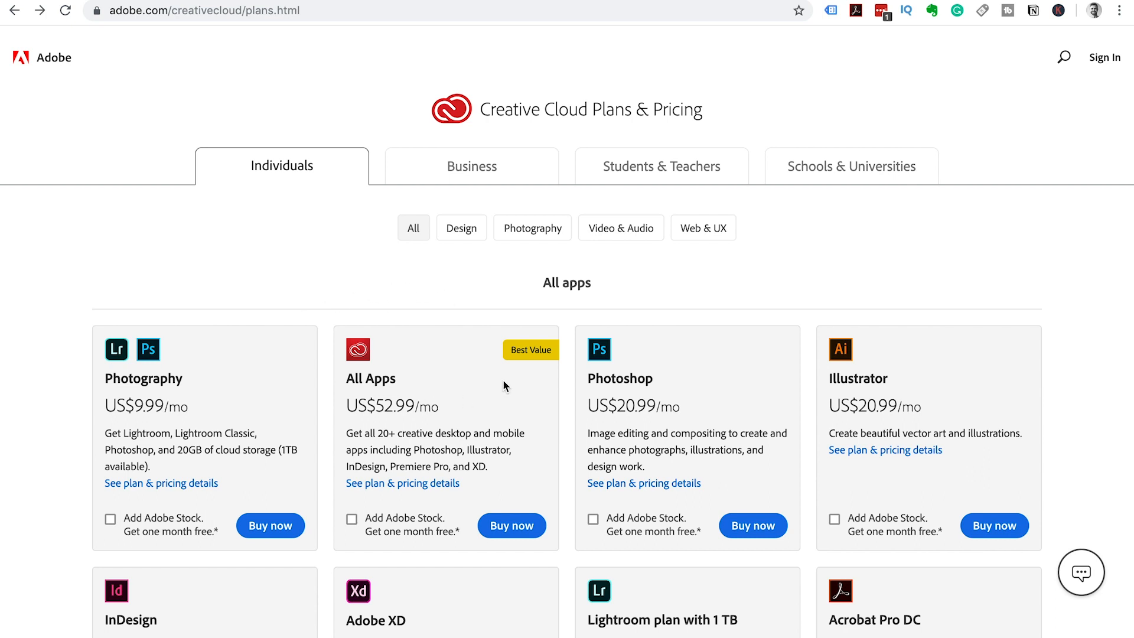
mouse_move(352, 524)
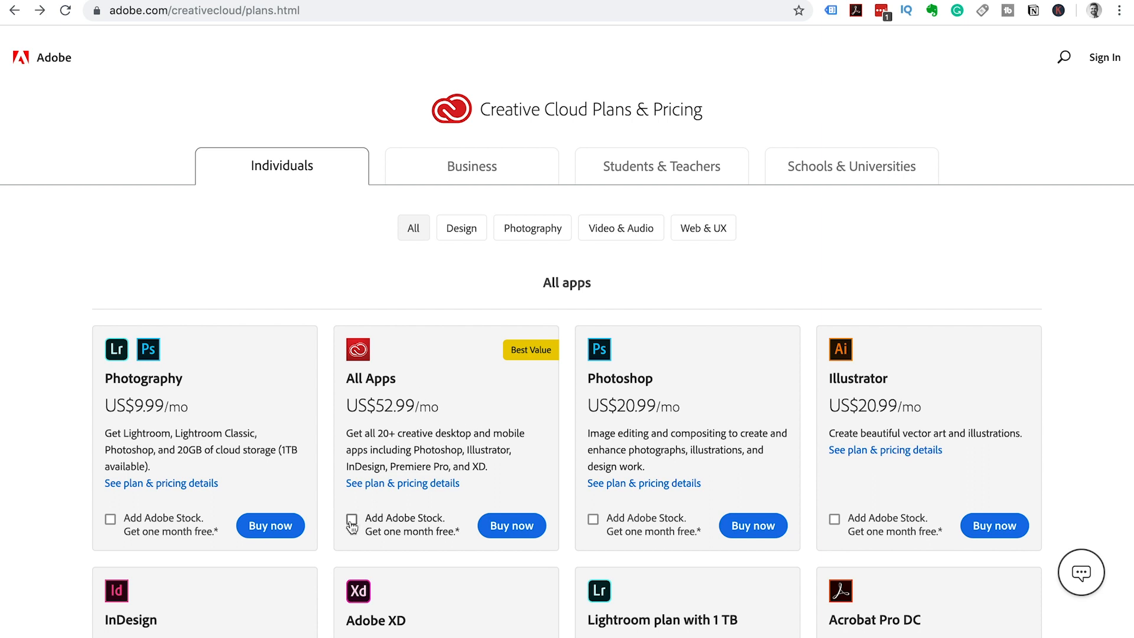
- Add Adobe Stock to the All Apps plan and proceed to checkout, ready to enter an email
click(351, 518)
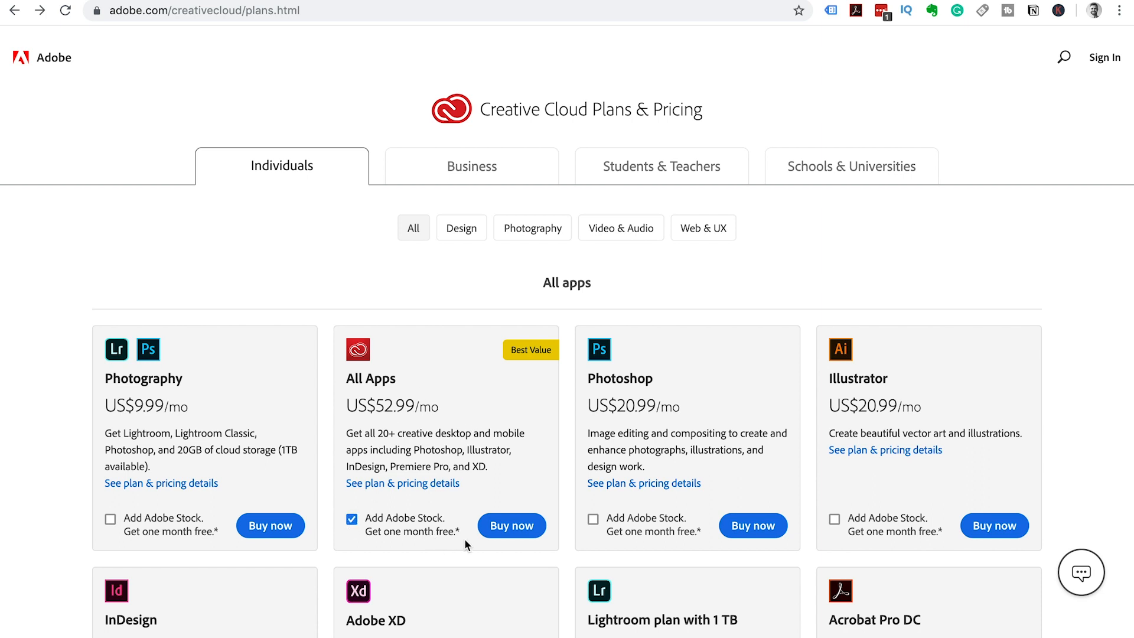
click(511, 524)
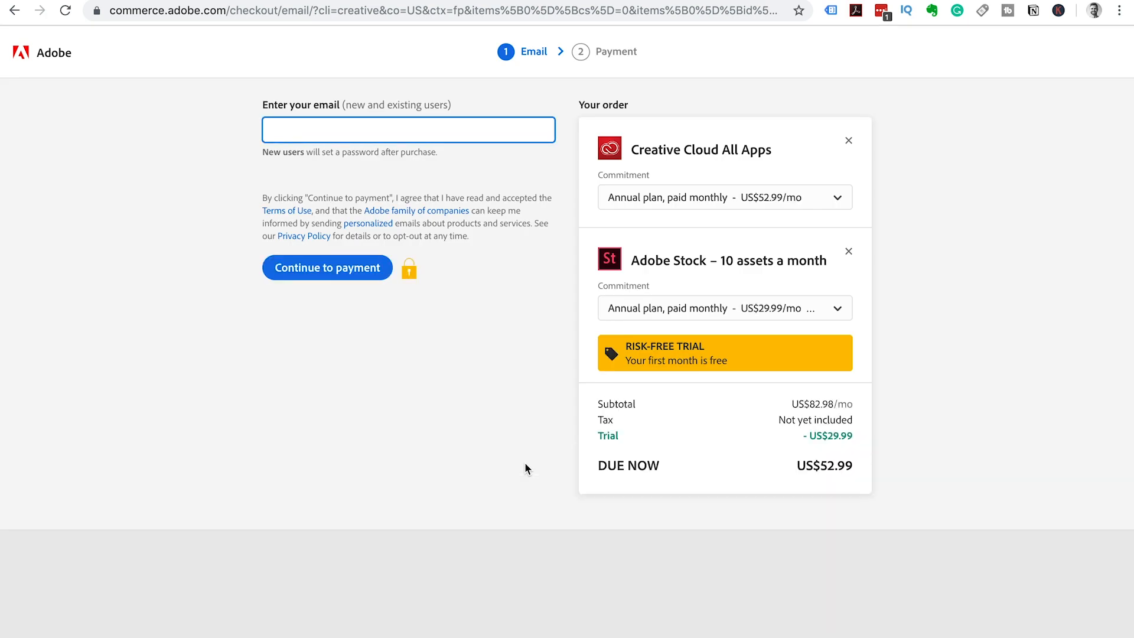
mouse_move(350, 106)
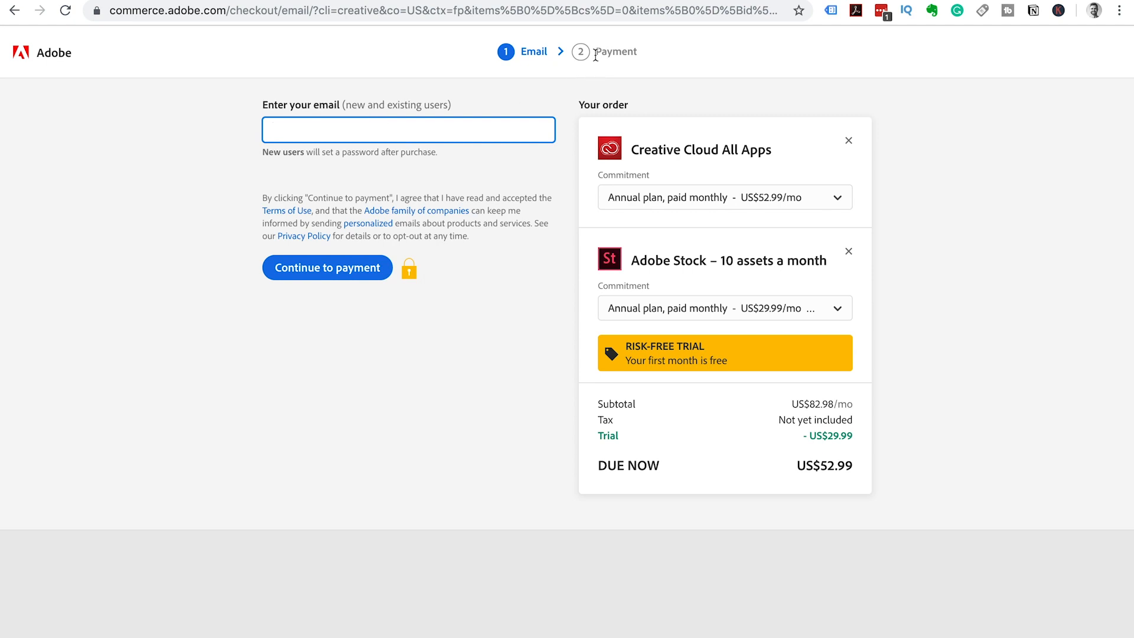
mouse_move(606, 68)
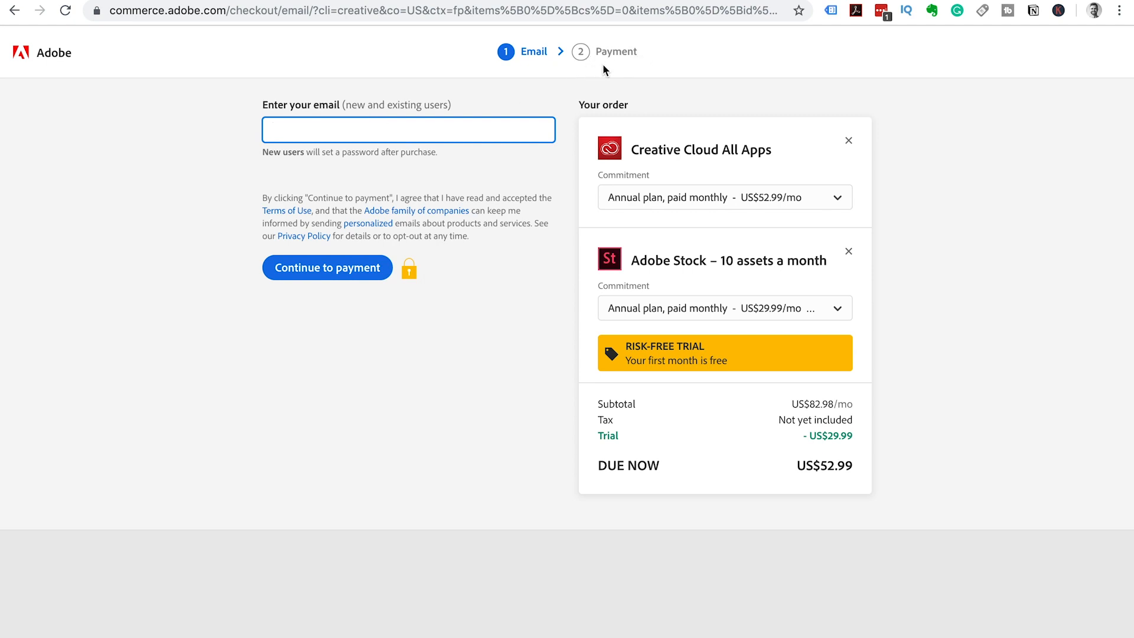
mouse_move(499, 333)
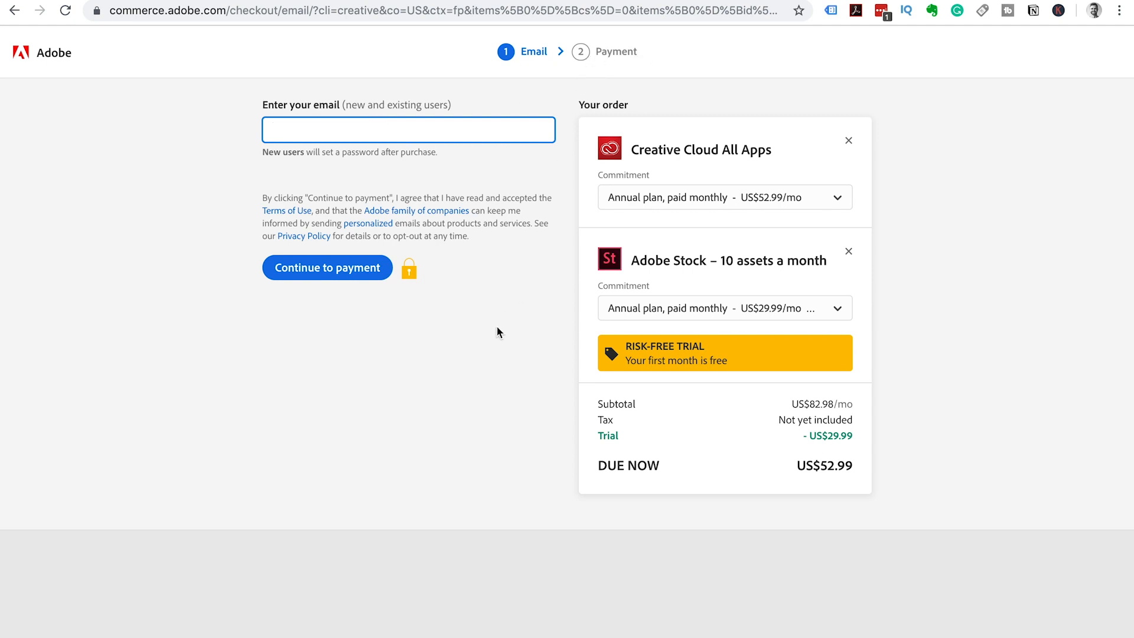
click(408, 130)
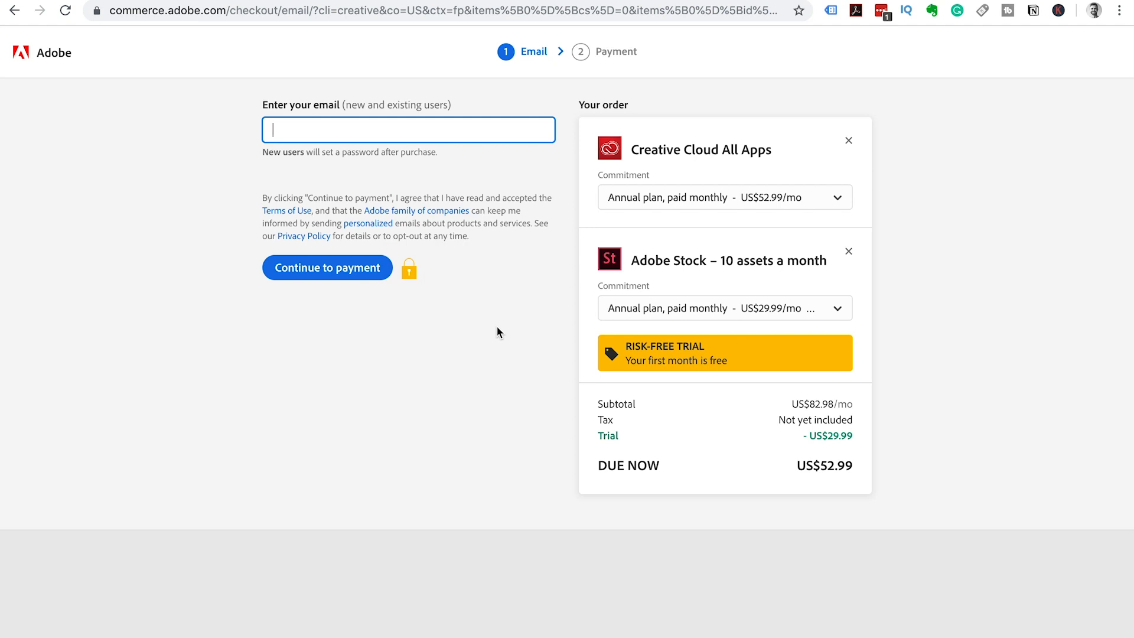
mouse_move(514, 378)
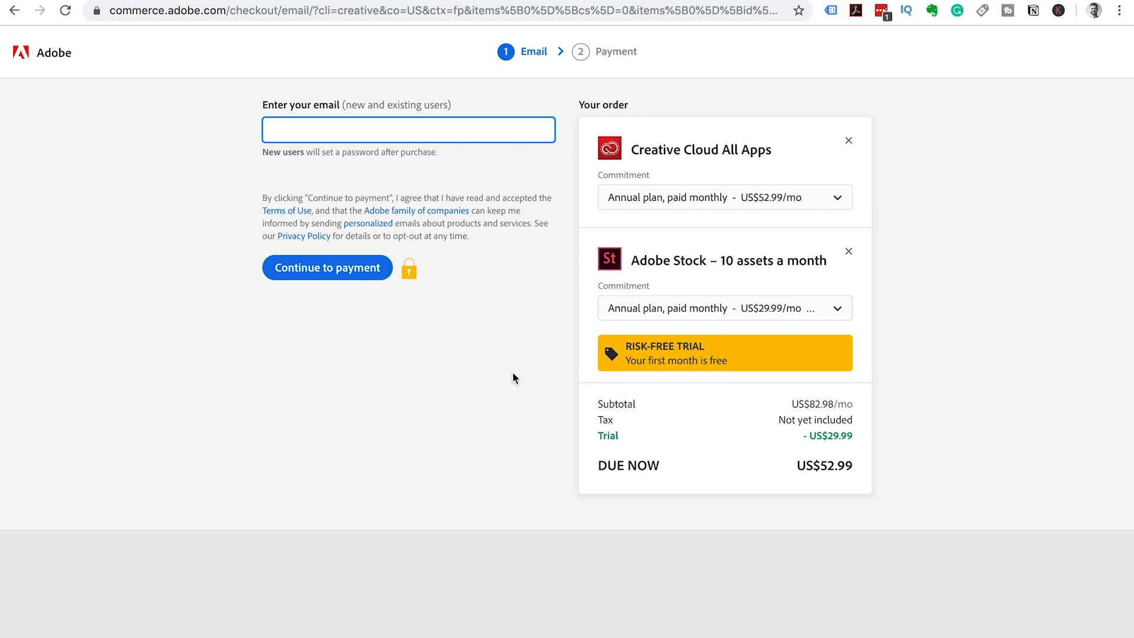